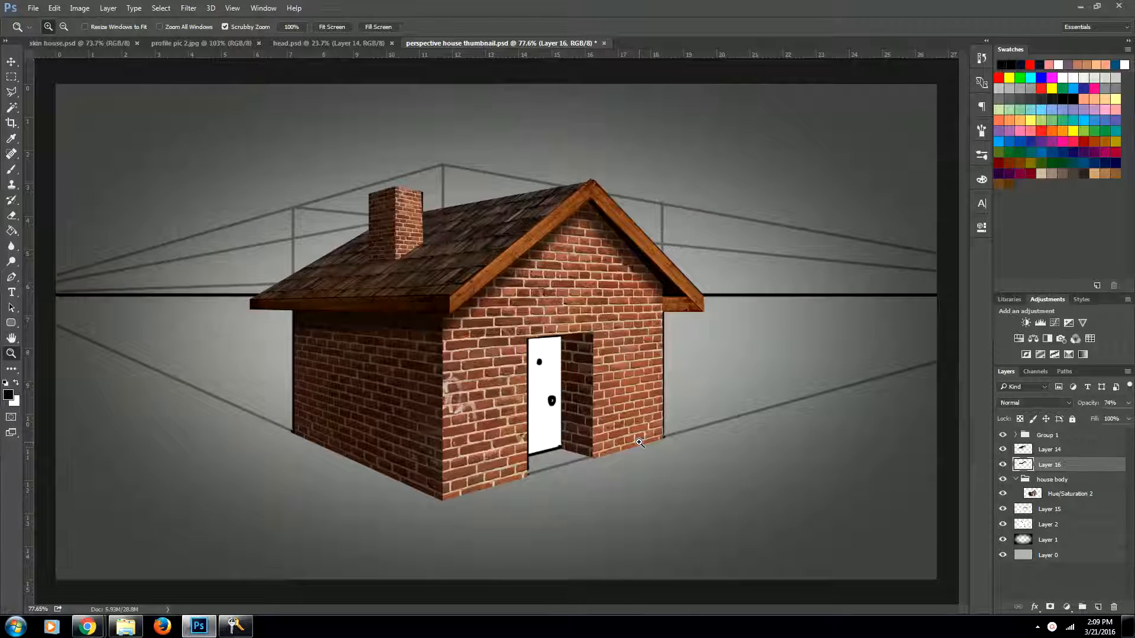
mouse_move(86, 626)
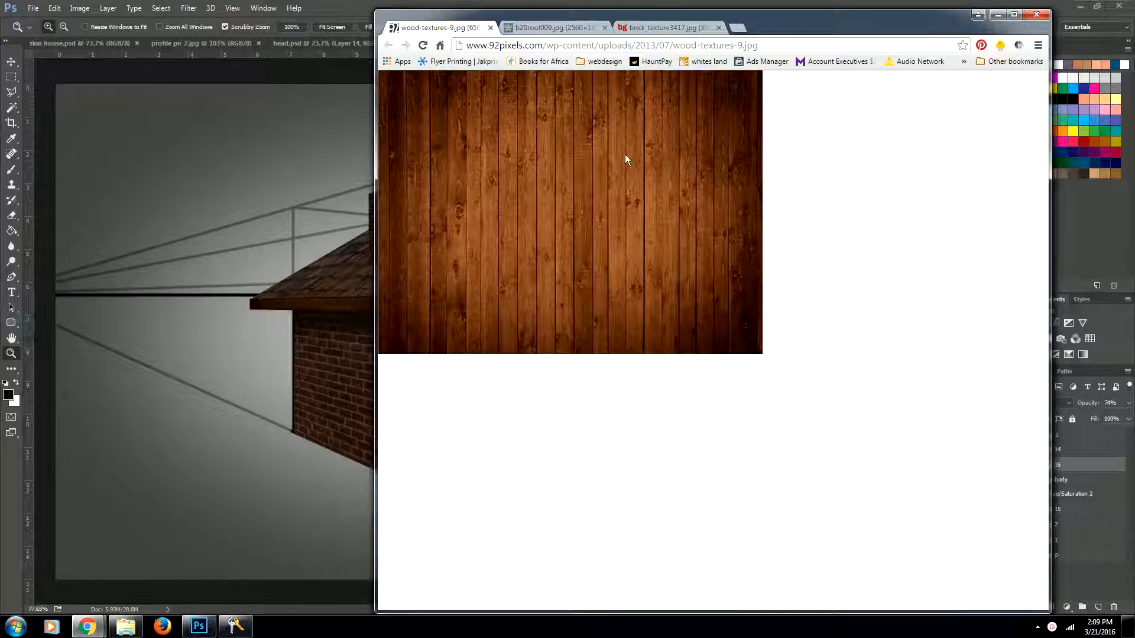
Step: Copy the dark wood plank texture image from Chrome for the house door
right_click(626, 160)
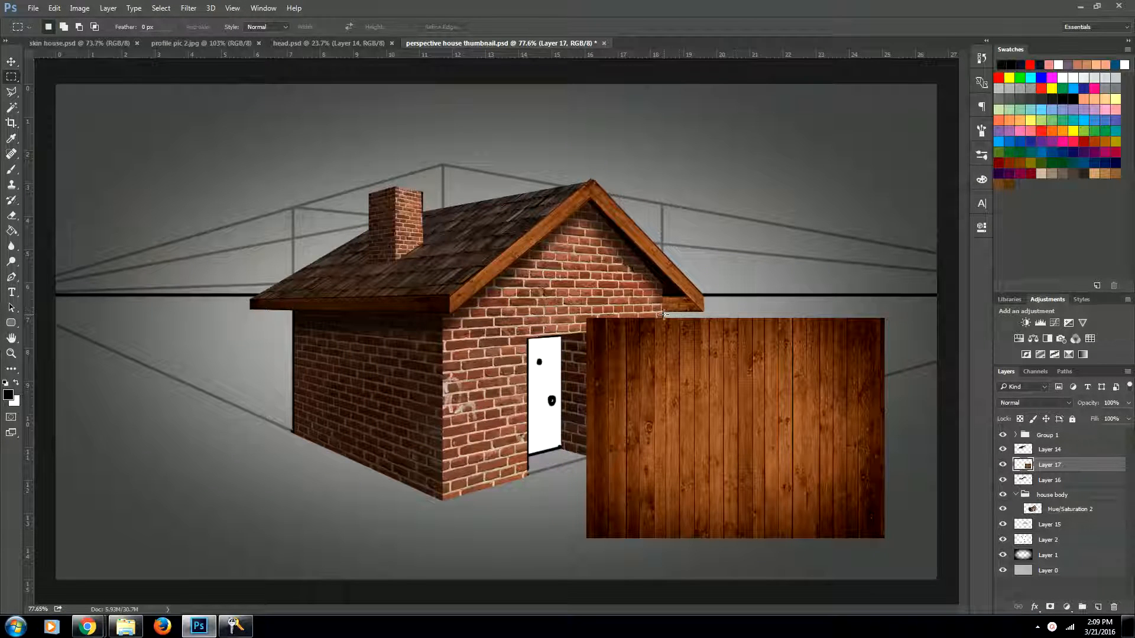
Step: Move the pasted wood texture layer over the doorway of the brick house
left_click_drag(663, 313, 789, 559)
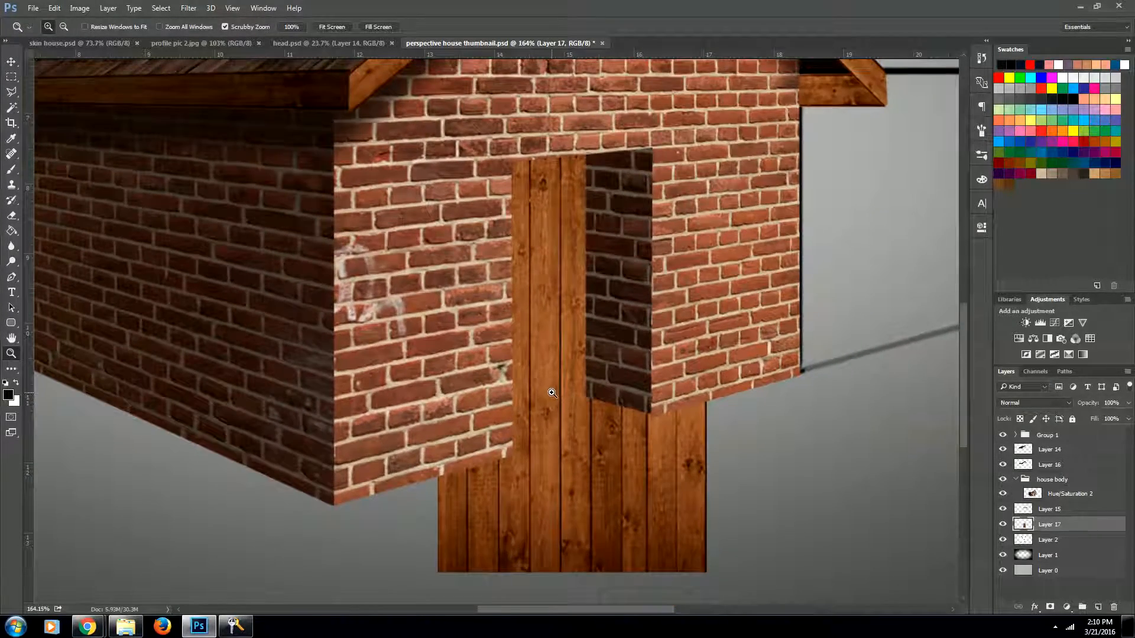
Step: Free-transform and warp the wood texture to fill the doorway in the wall's perspective
key("ctrl+t")
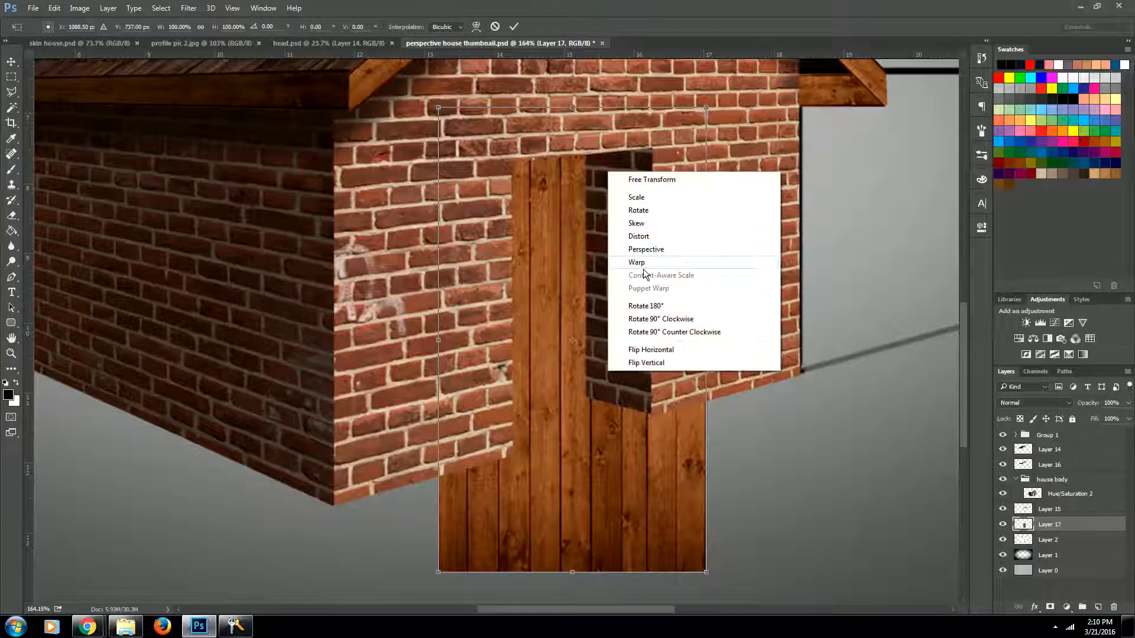
mouse_move(655, 263)
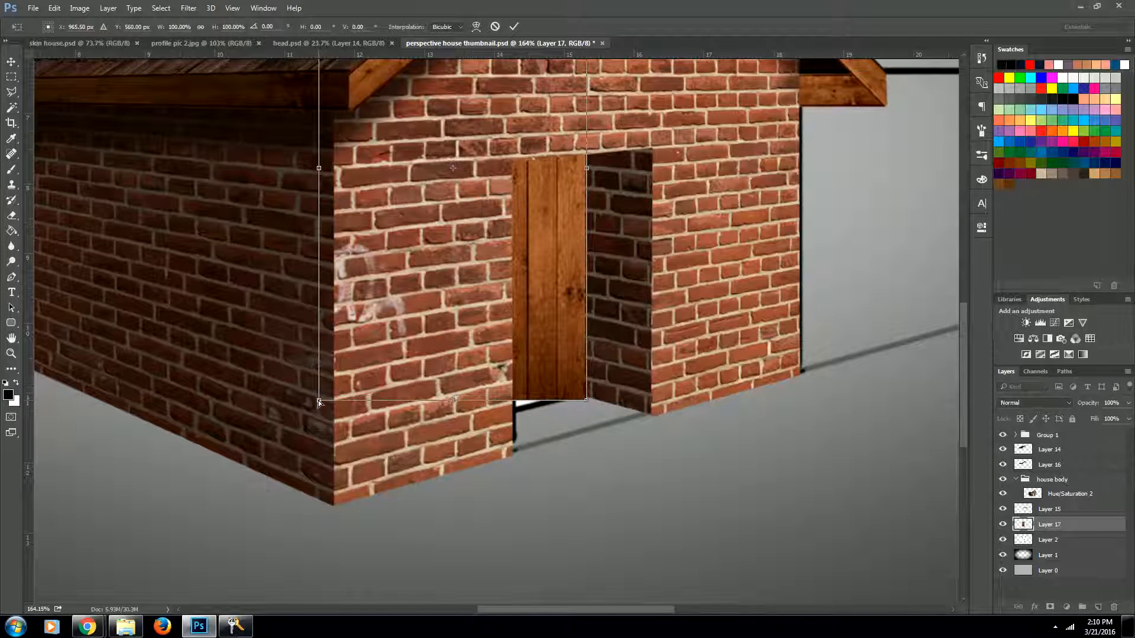
left_click_drag(318, 402, 403, 450)
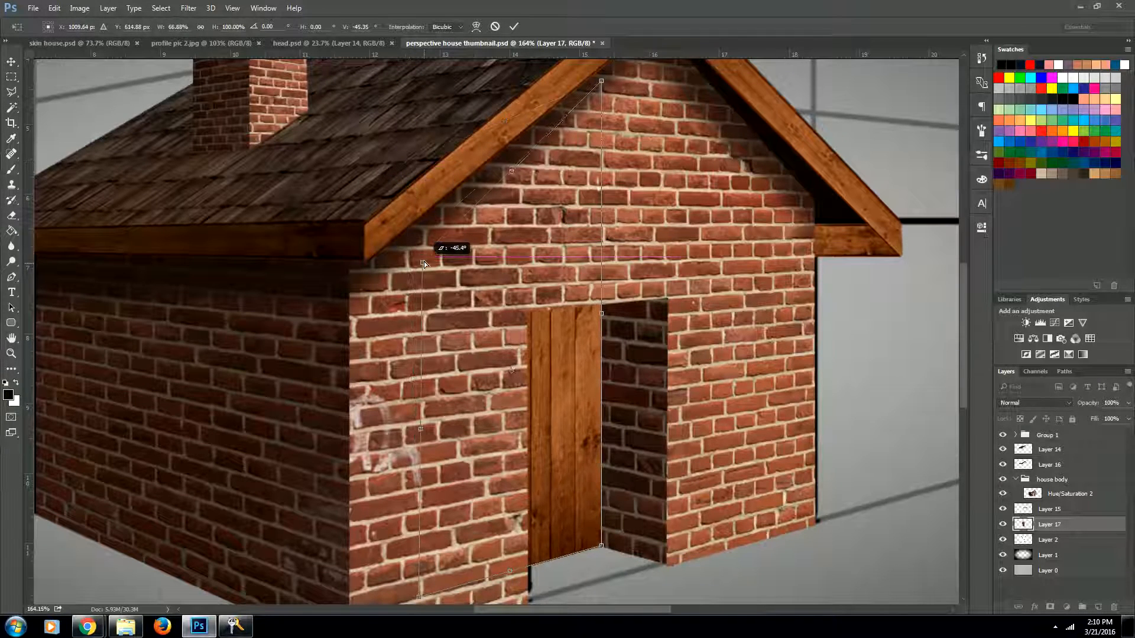
left_click_drag(423, 262, 599, 263)
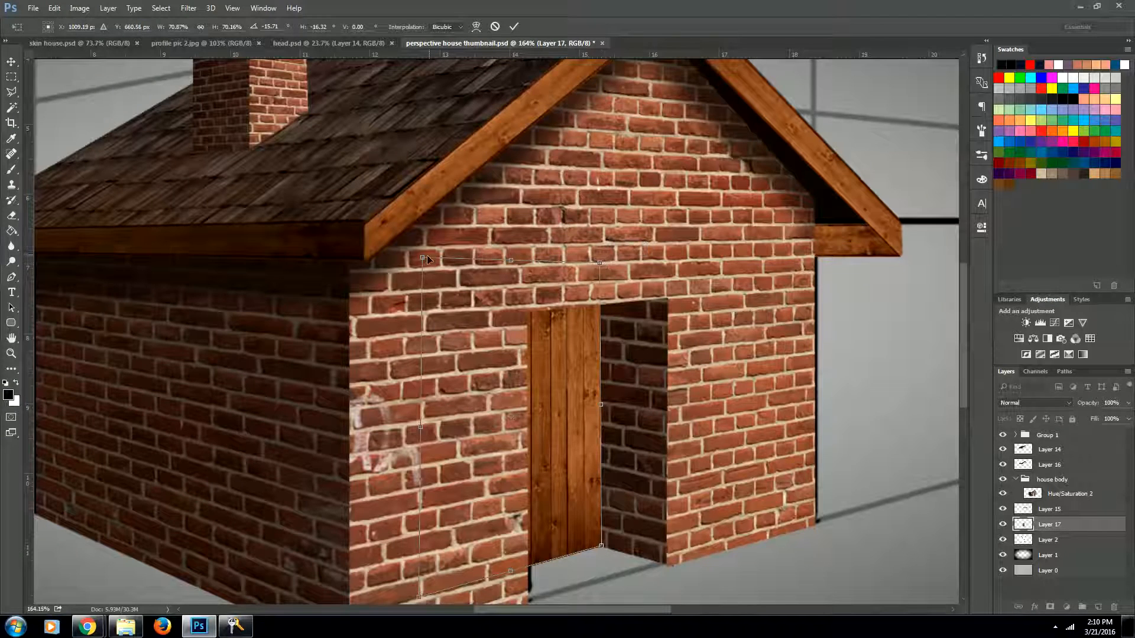
left_click_drag(423, 259, 426, 273)
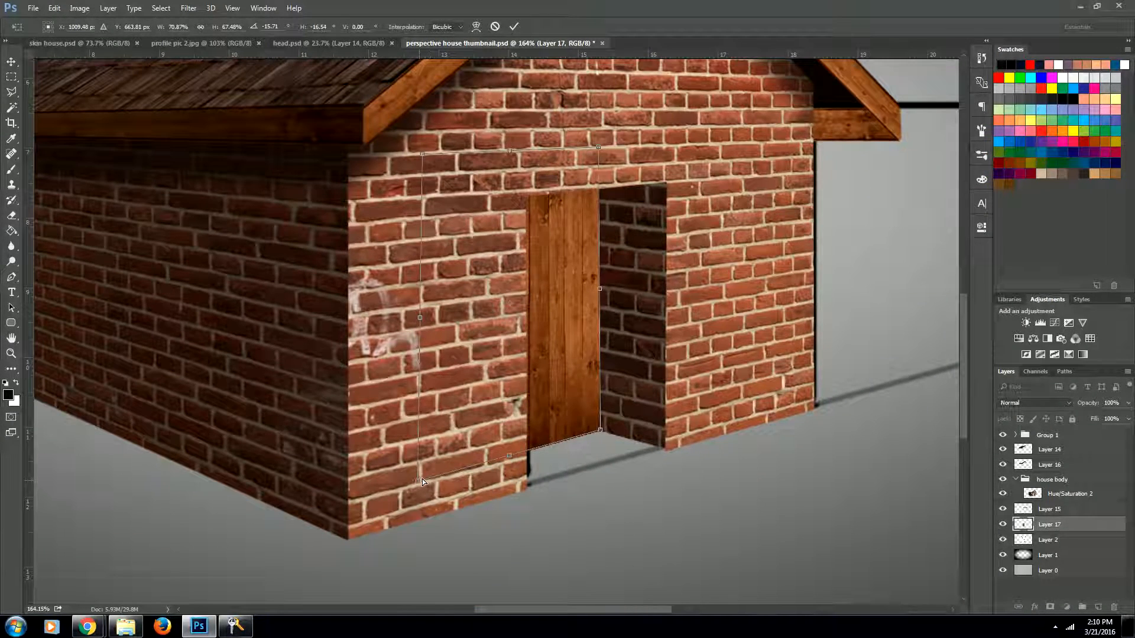
left_click_drag(424, 481, 431, 476)
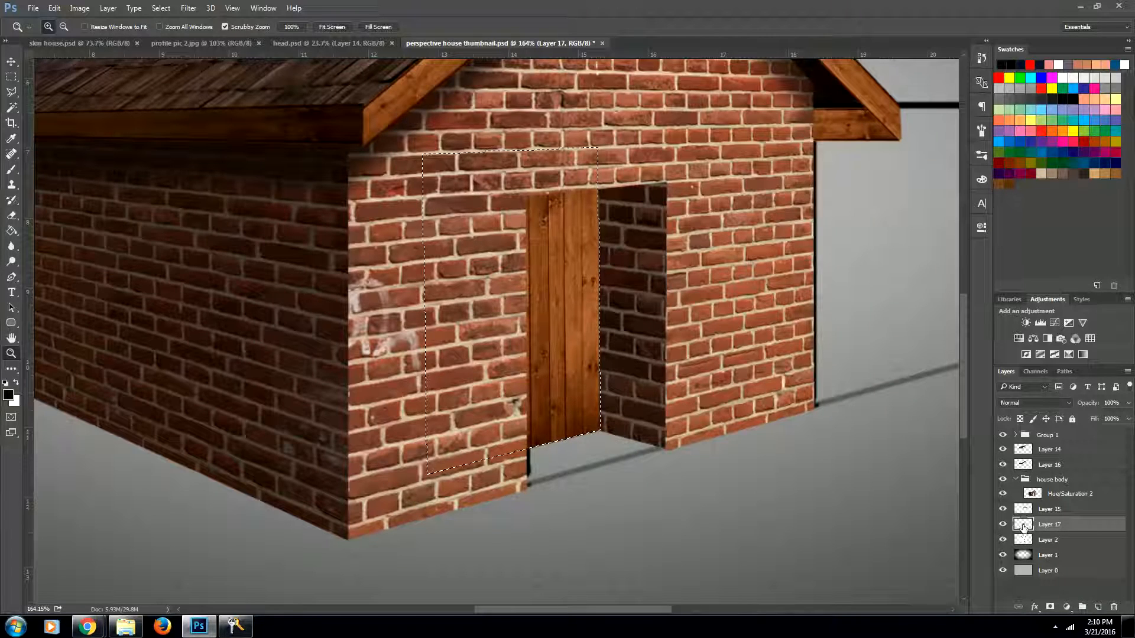
Step: Darken only the wood door with a Hue/Saturation layer at about -12 Lightness
left_click(1026, 322)
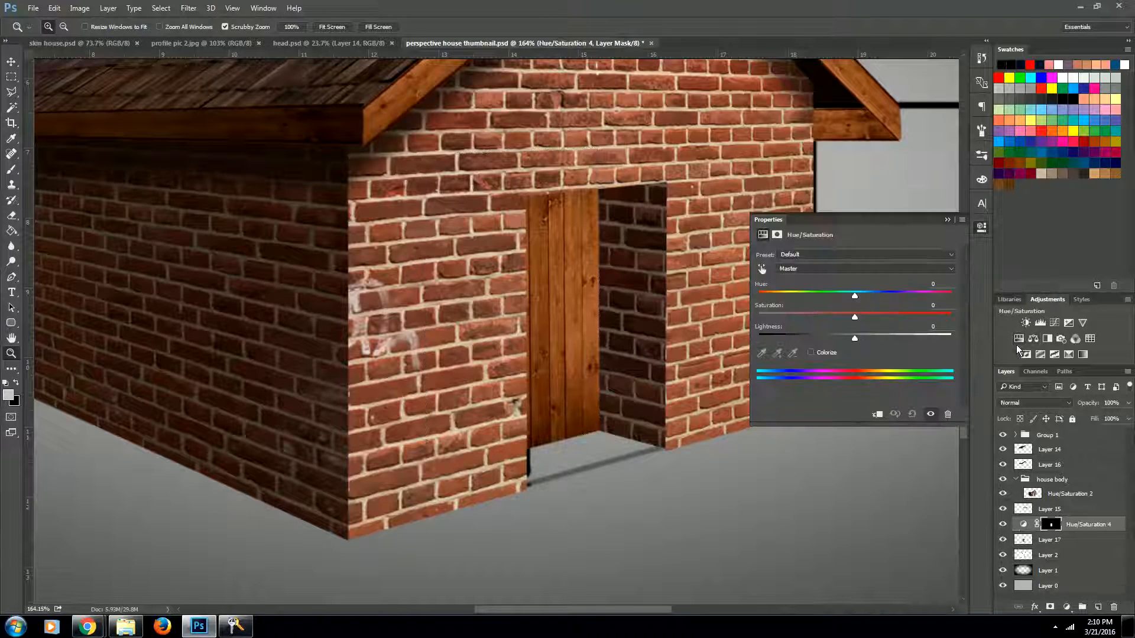
left_click_drag(853, 338, 832, 338)
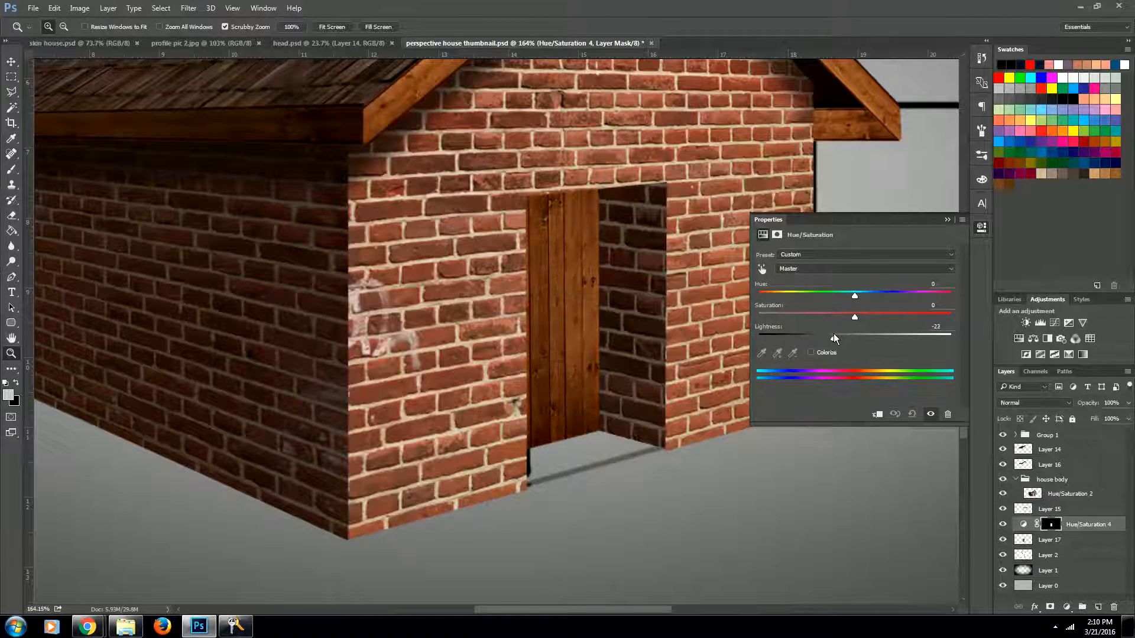
left_click_drag(832, 338, 822, 338)
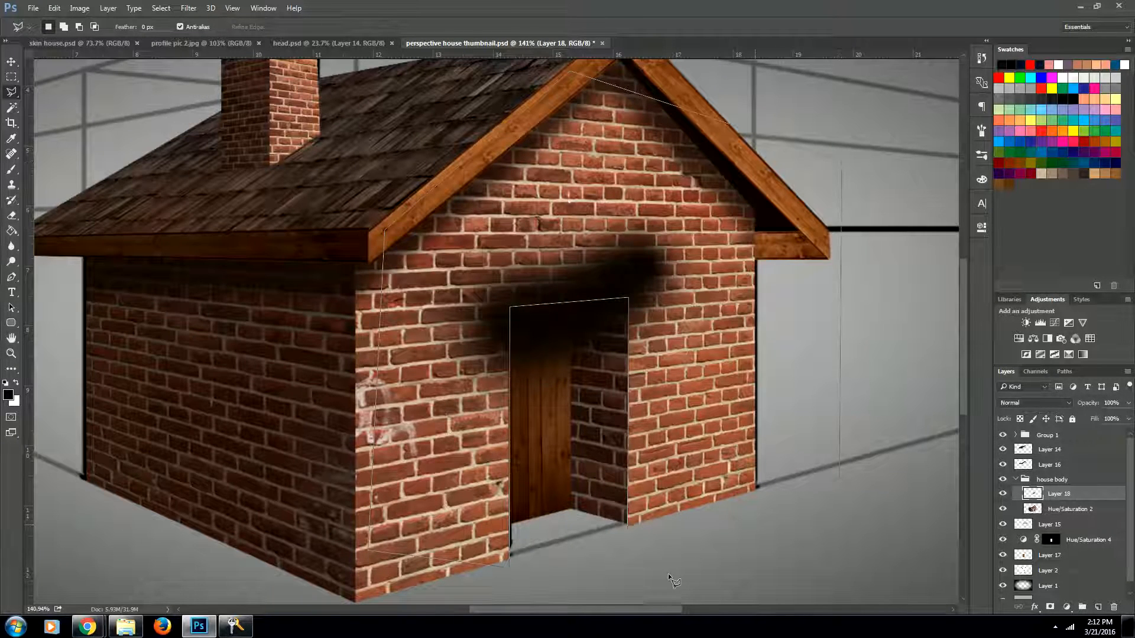
Step: Trim the painted shadow to the doorway and fade its layer to about 67% opacity
left_click(667, 569)
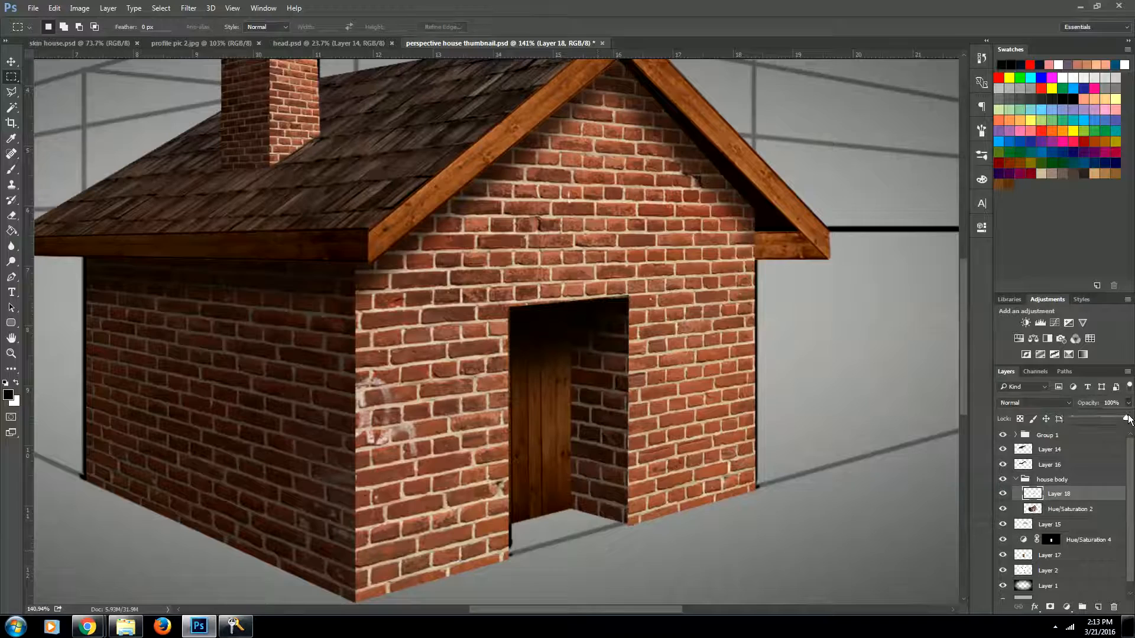
left_click_drag(1128, 418, 1101, 418)
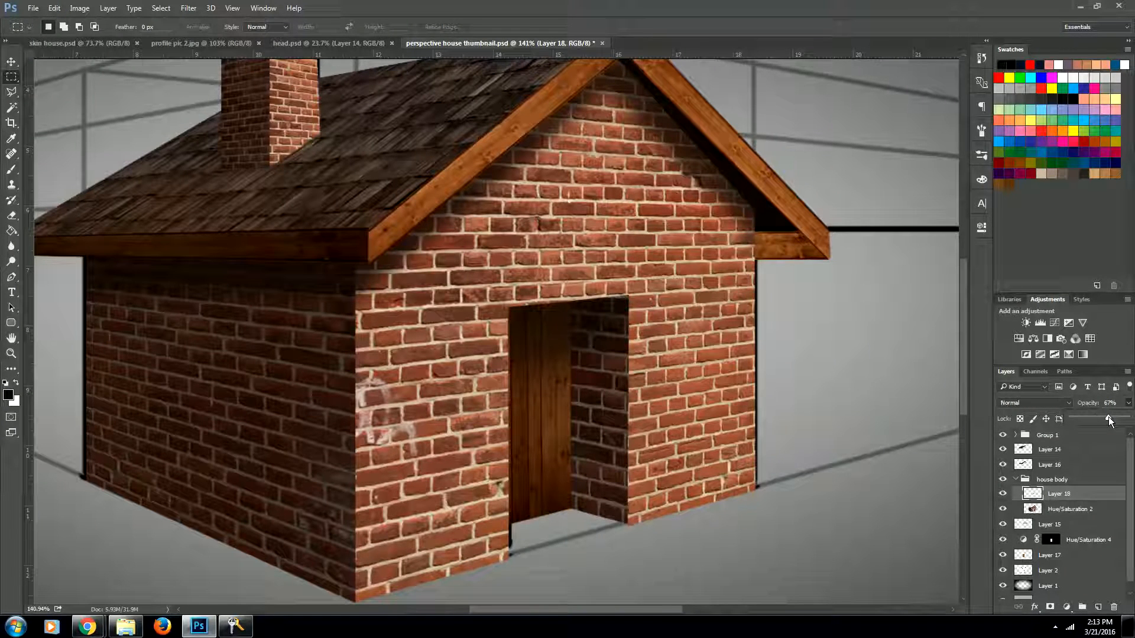
left_click_drag(1108, 418, 1105, 418)
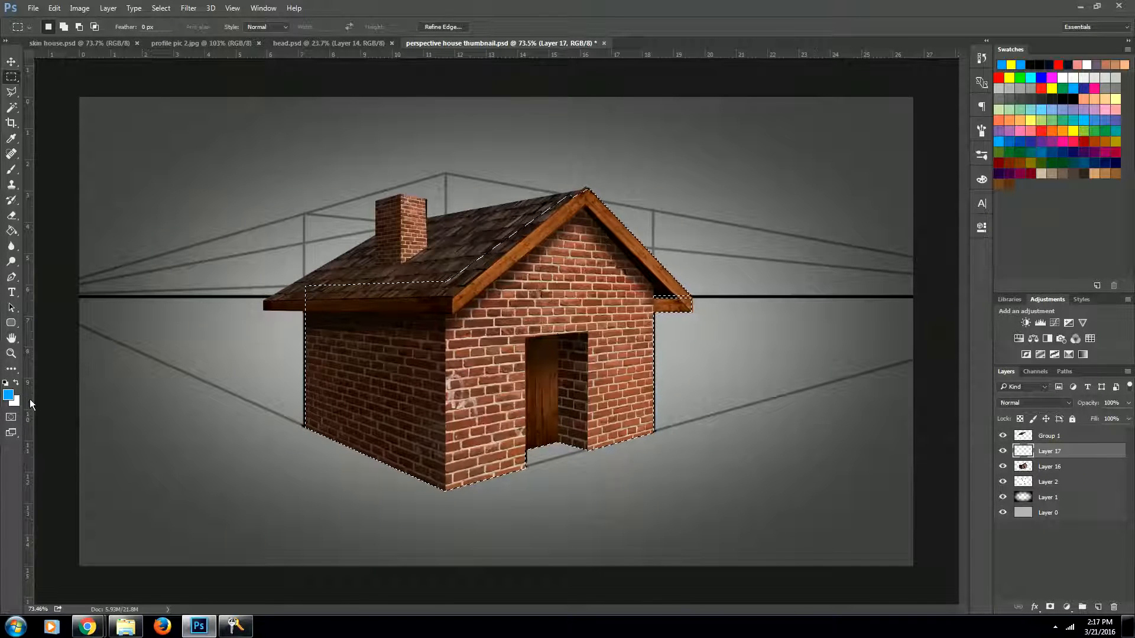
Step: Paint blue (#00a8ff) over the left wall, beside the door and under the right roof edge
left_click(10, 392)
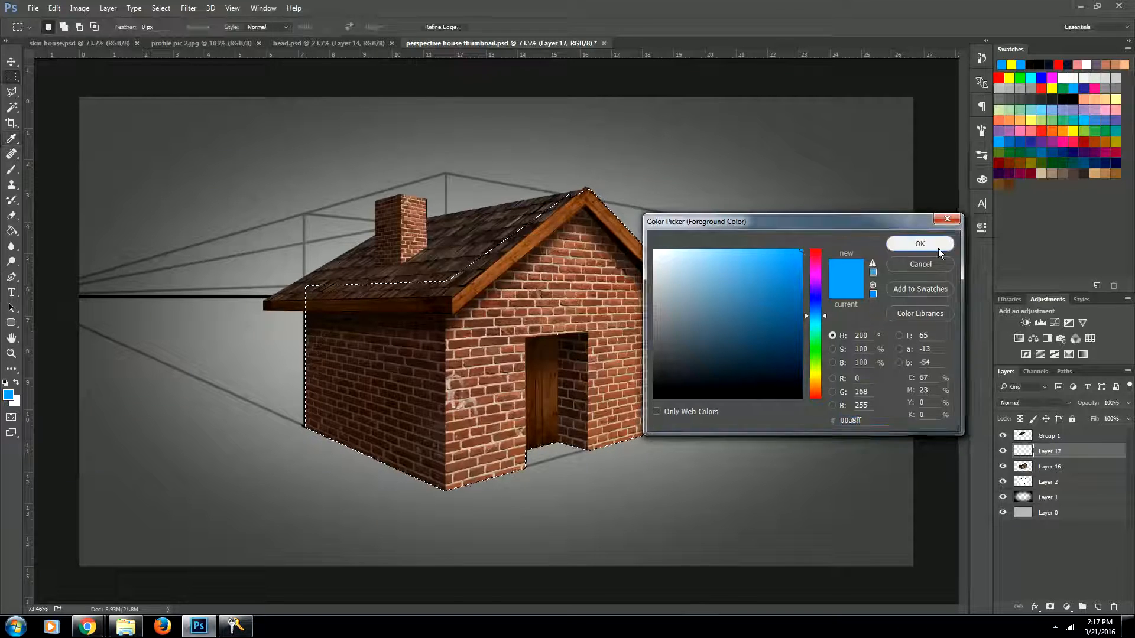
left_click(920, 243)
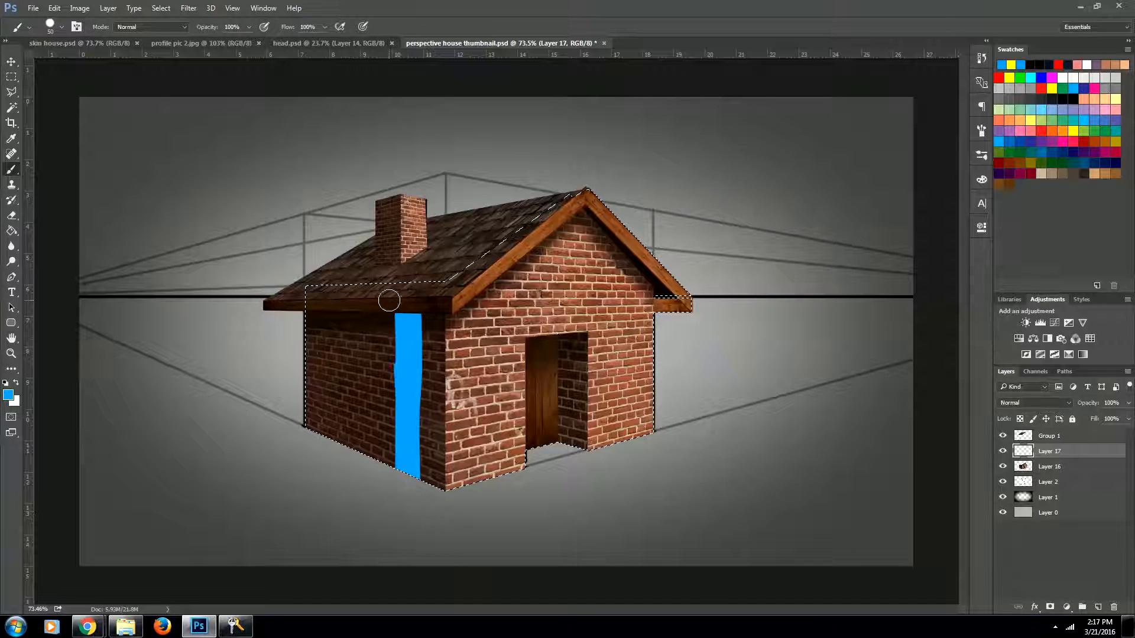
left_click_drag(389, 301, 365, 444)
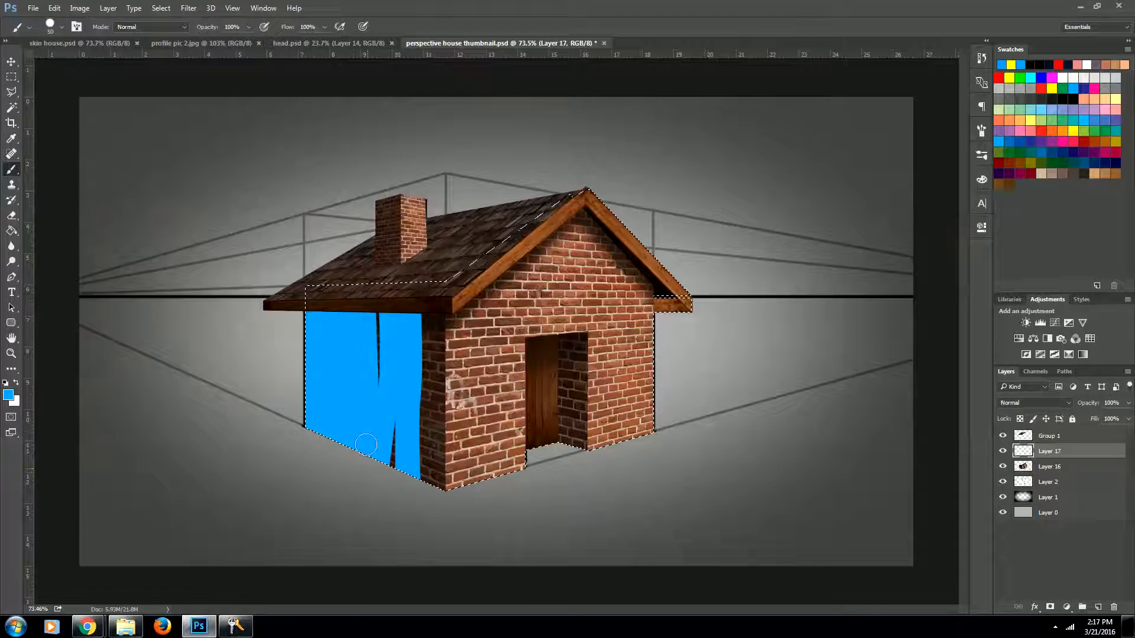
left_click_drag(365, 445, 434, 315)
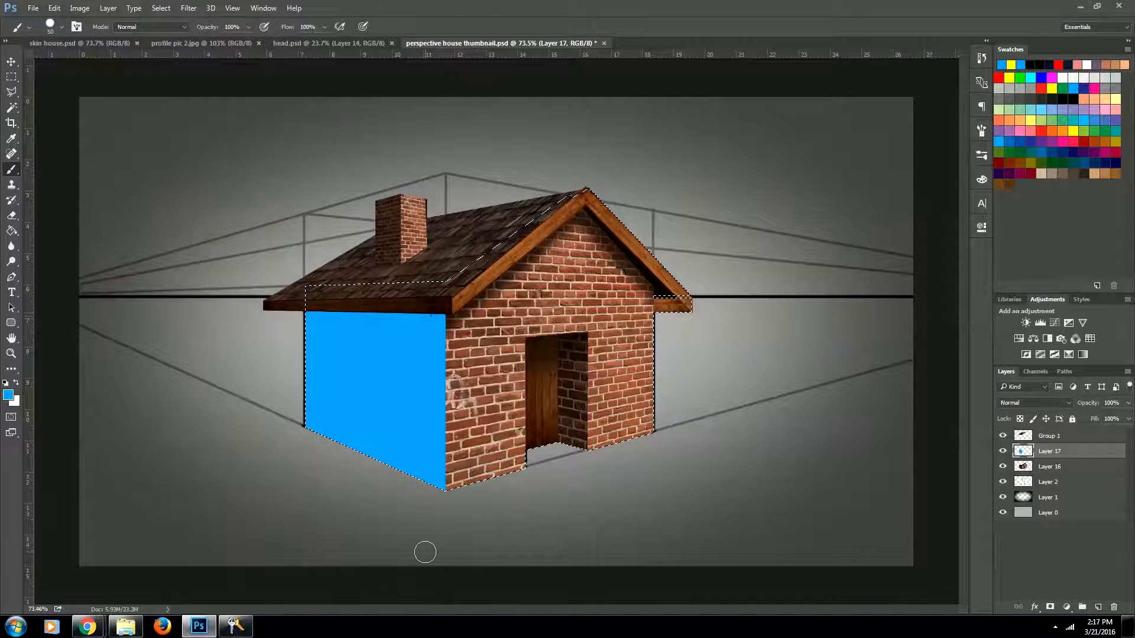
left_click(569, 431)
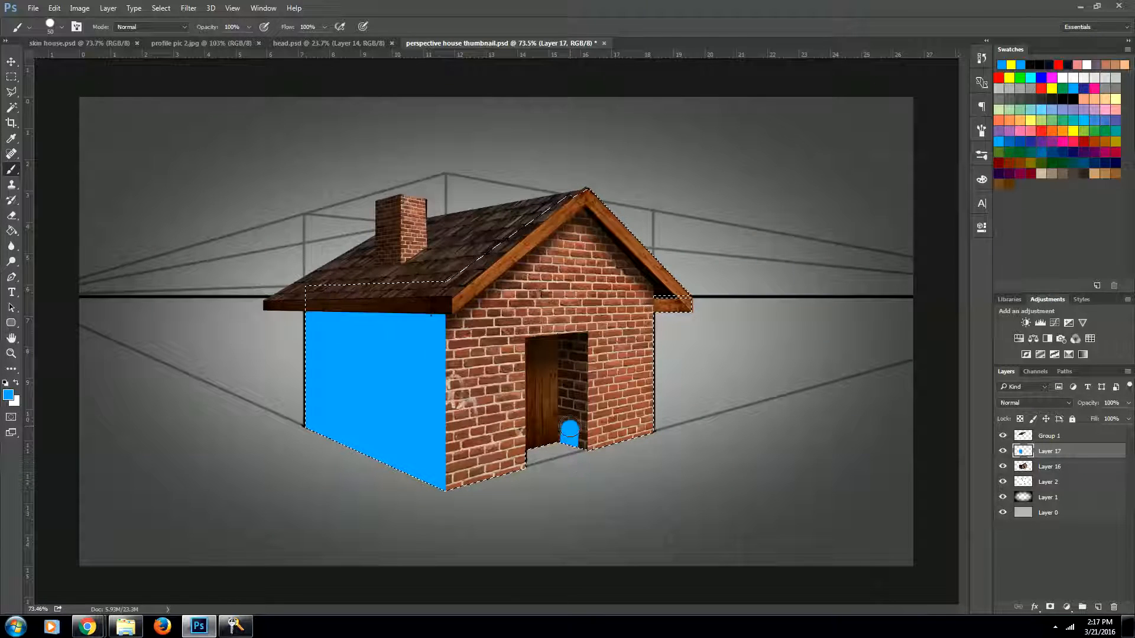
left_click(568, 402)
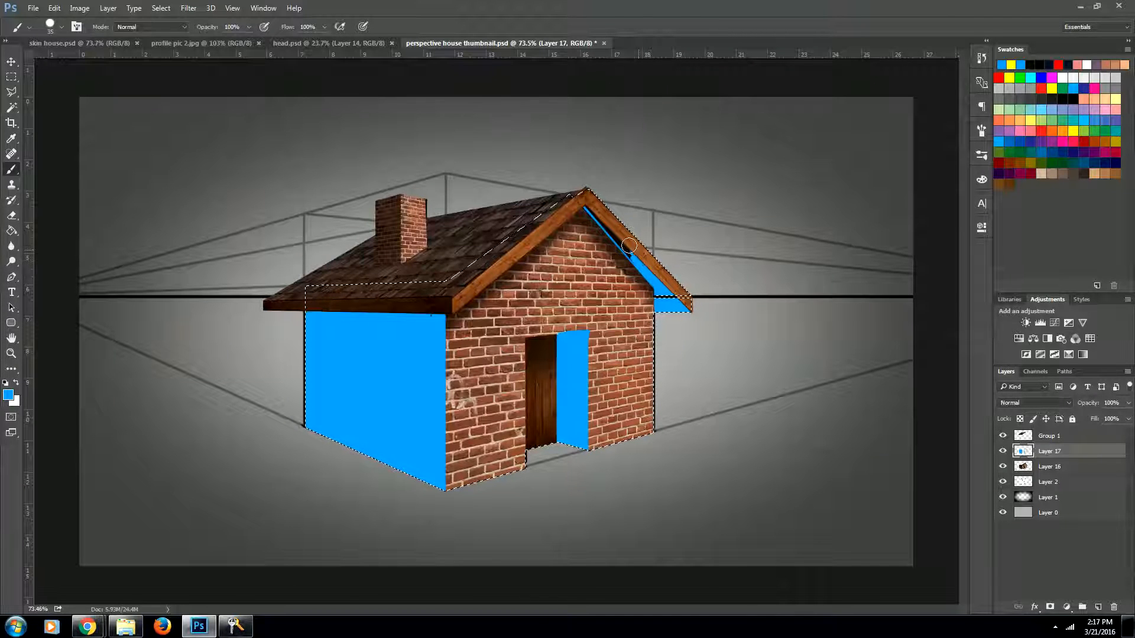
left_click_drag(628, 246, 591, 194)
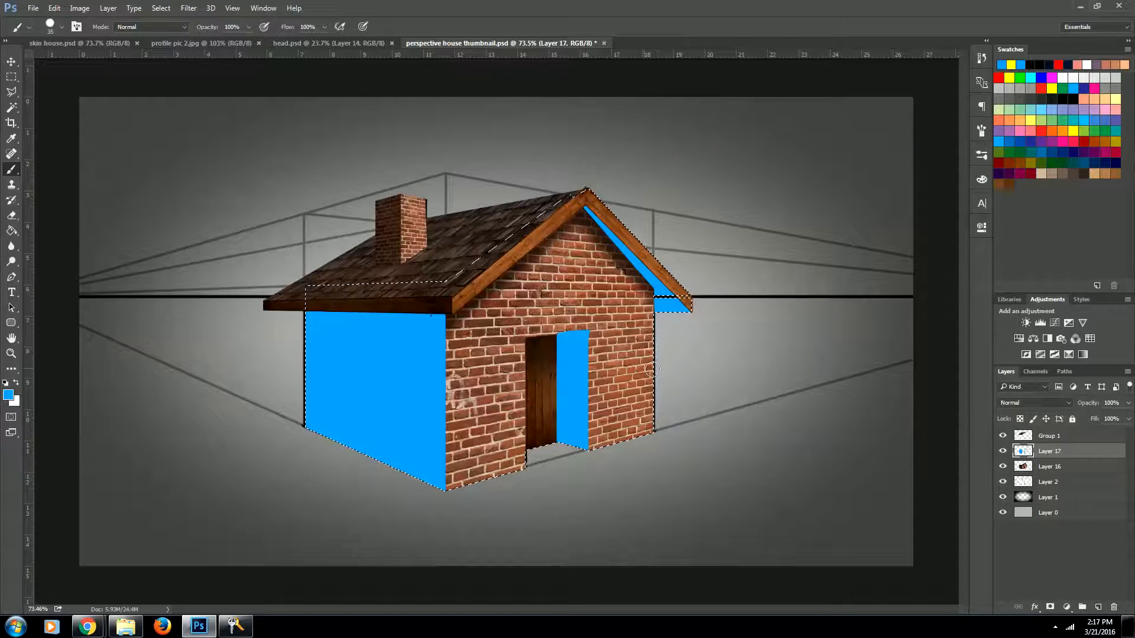
left_click(10, 392)
type("64")
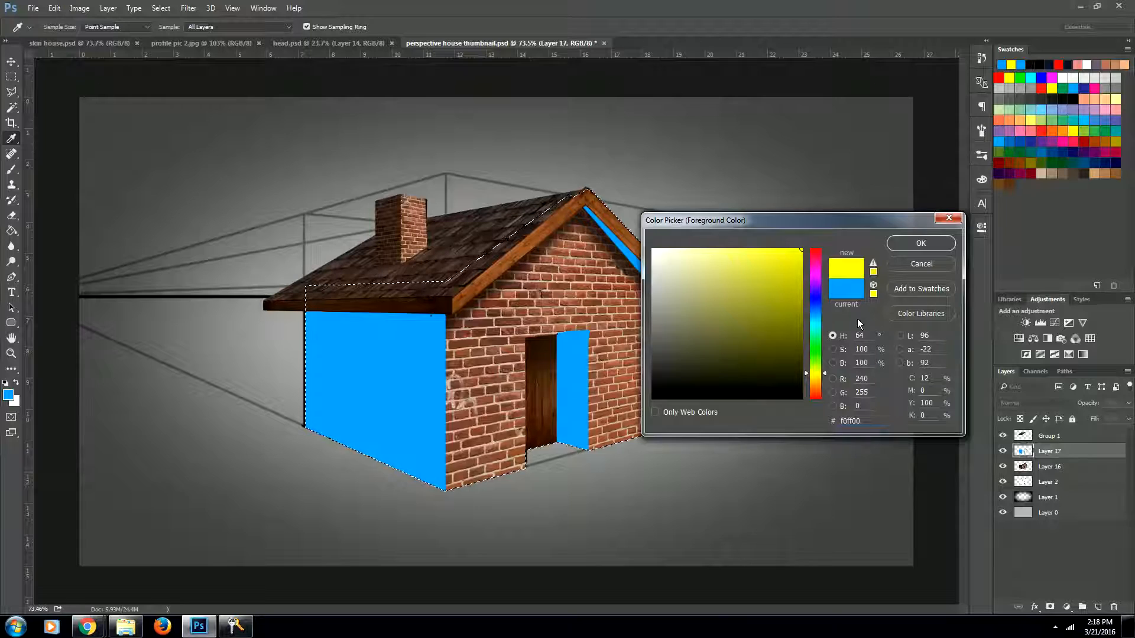
Step: Paint the front gable wall solid yellow and set Layer 17 to Overlay blending
left_click(919, 243)
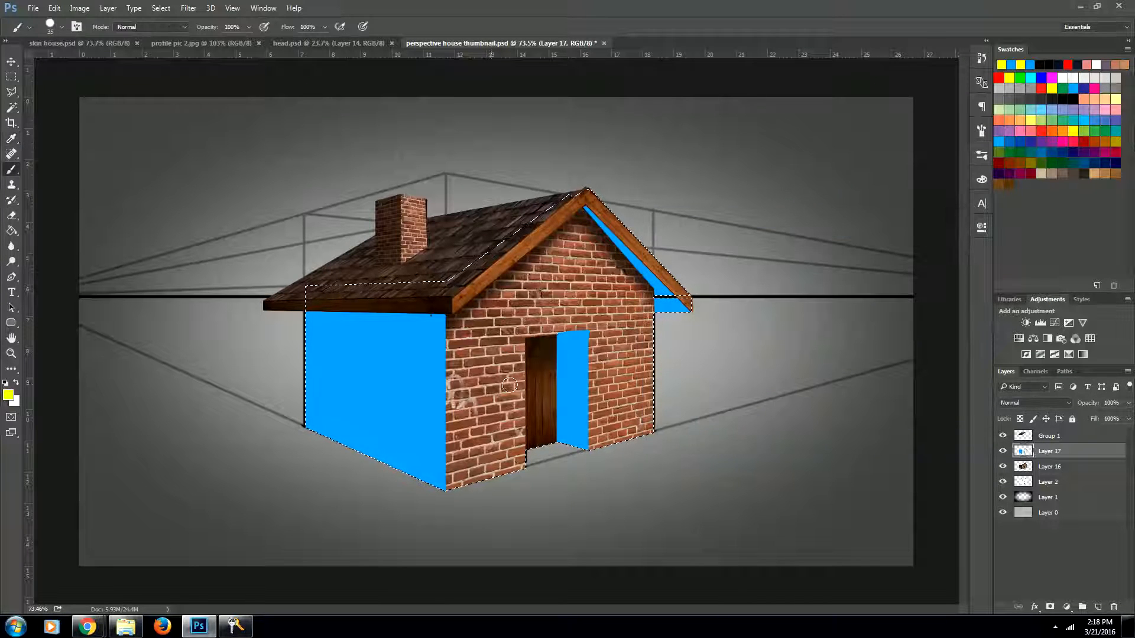
left_click_drag(461, 317, 470, 481)
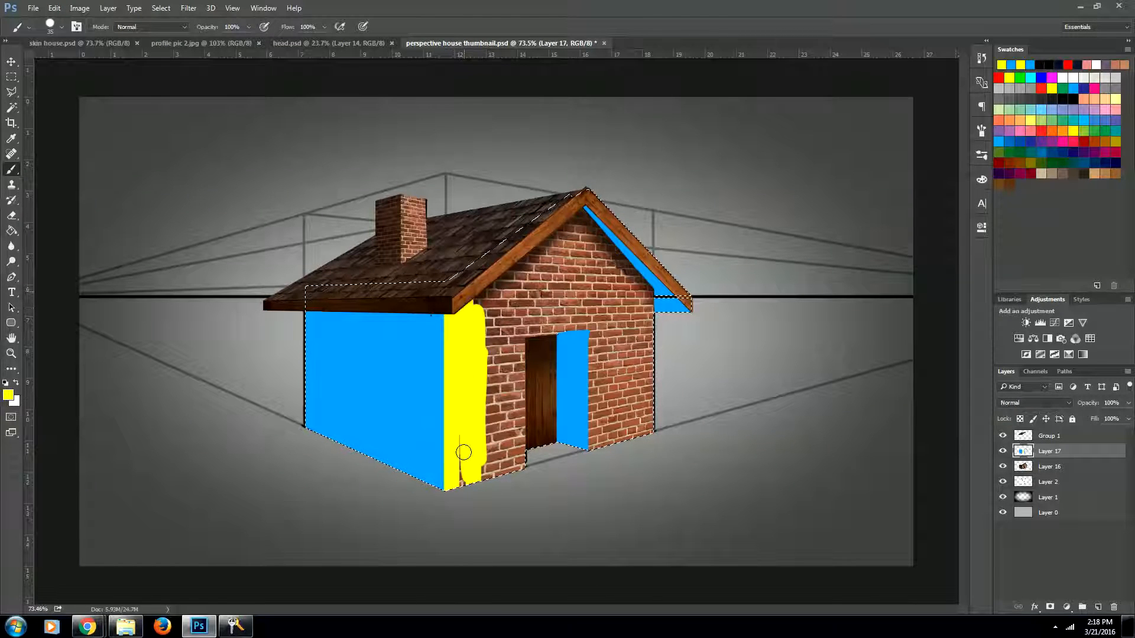
left_click_drag(463, 453, 529, 409)
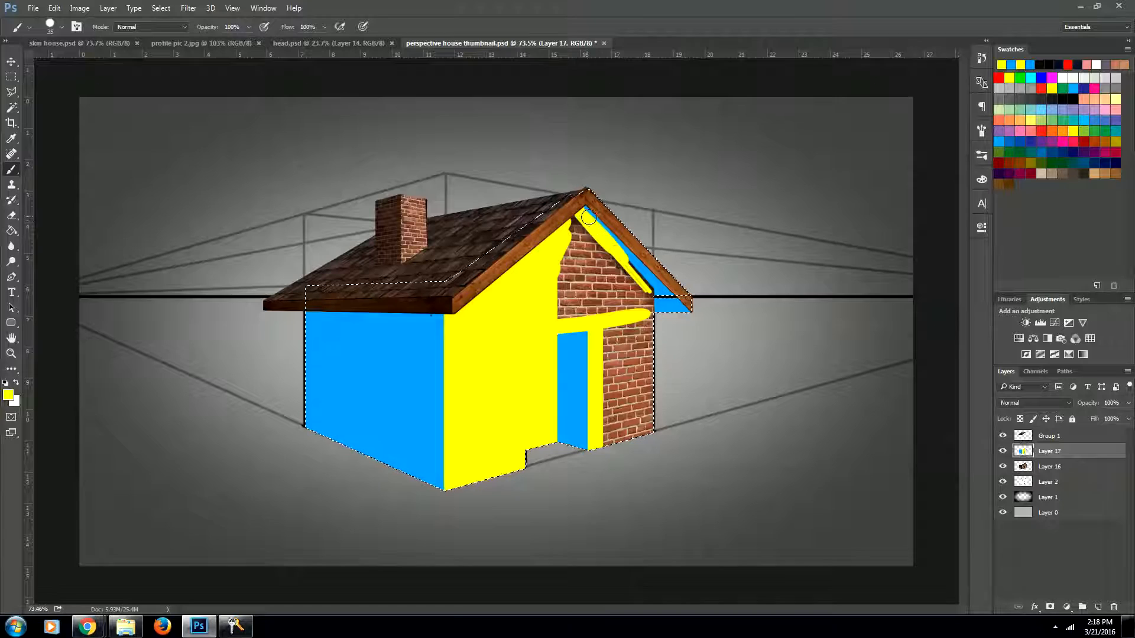
left_click_drag(587, 218, 648, 293)
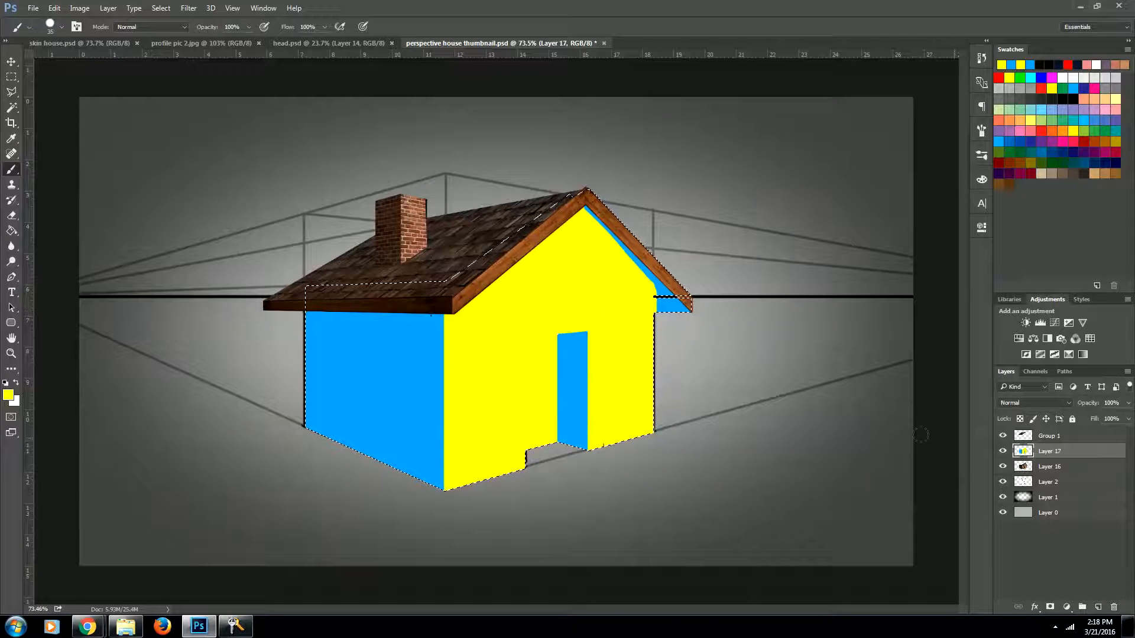
left_click(1033, 402)
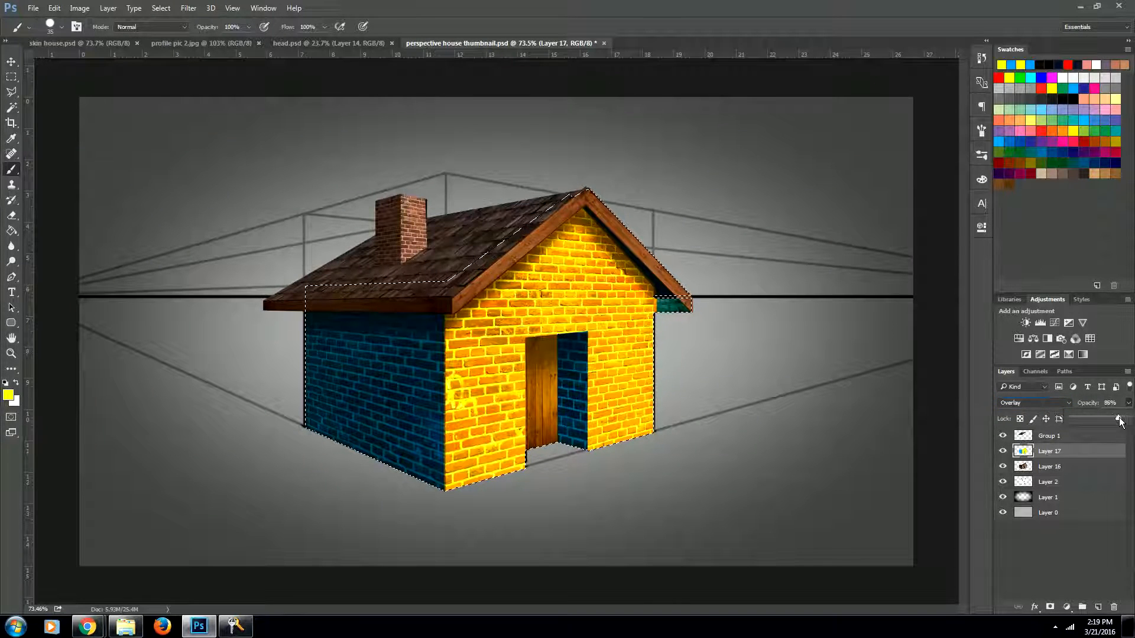
Step: Reduce the wall tint layer to about 10% opacity and toggle it to compare
left_click_drag(1118, 419, 1078, 419)
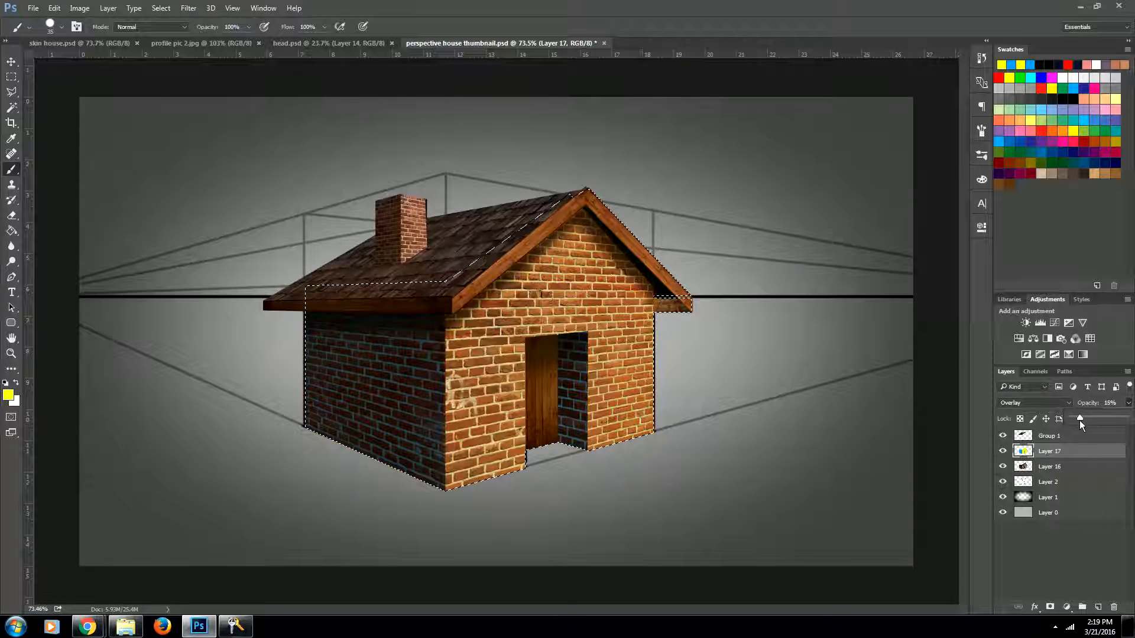
left_click_drag(1079, 419, 1081, 419)
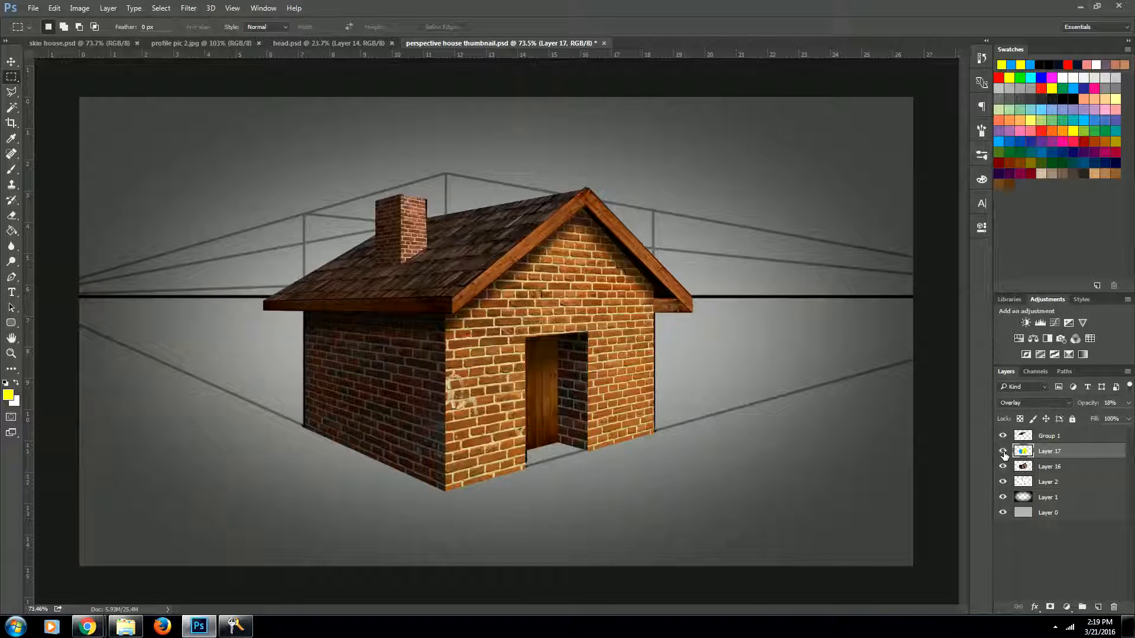
left_click(1003, 451)
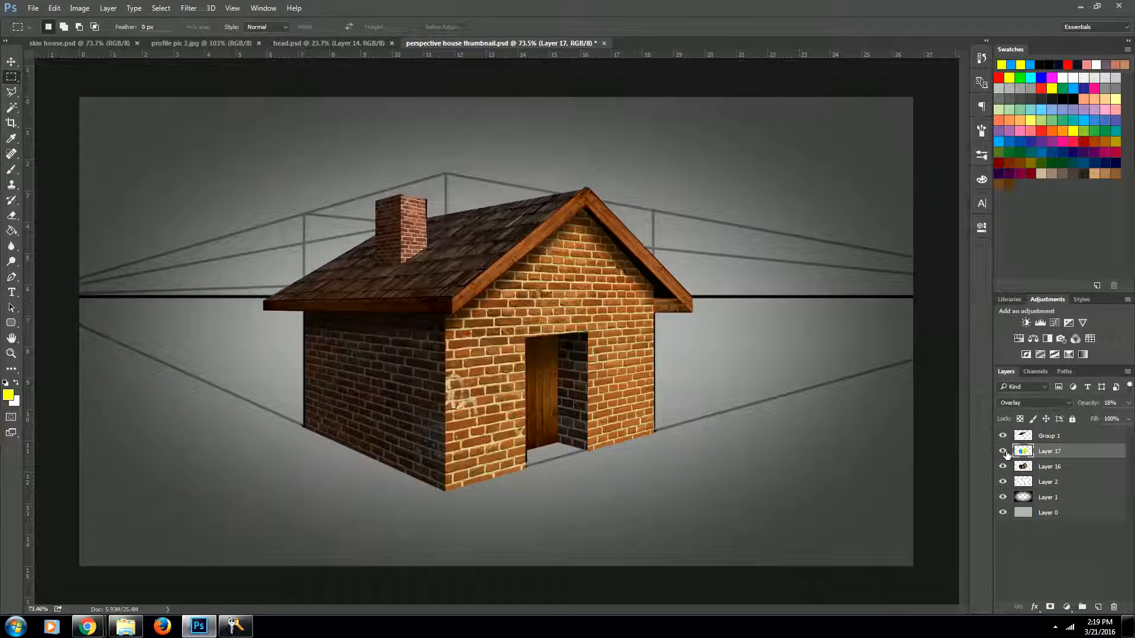
left_click(1048, 435)
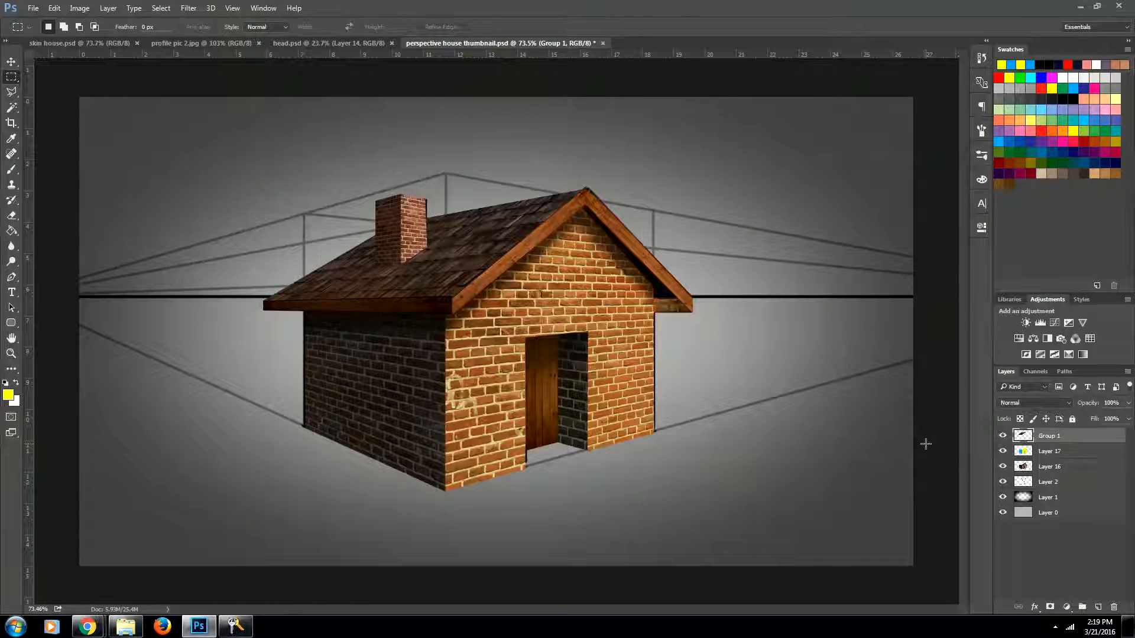
Step: Add Layer 18 above Group 1 and load the roof outline as a selection for painting
left_click(1022, 435)
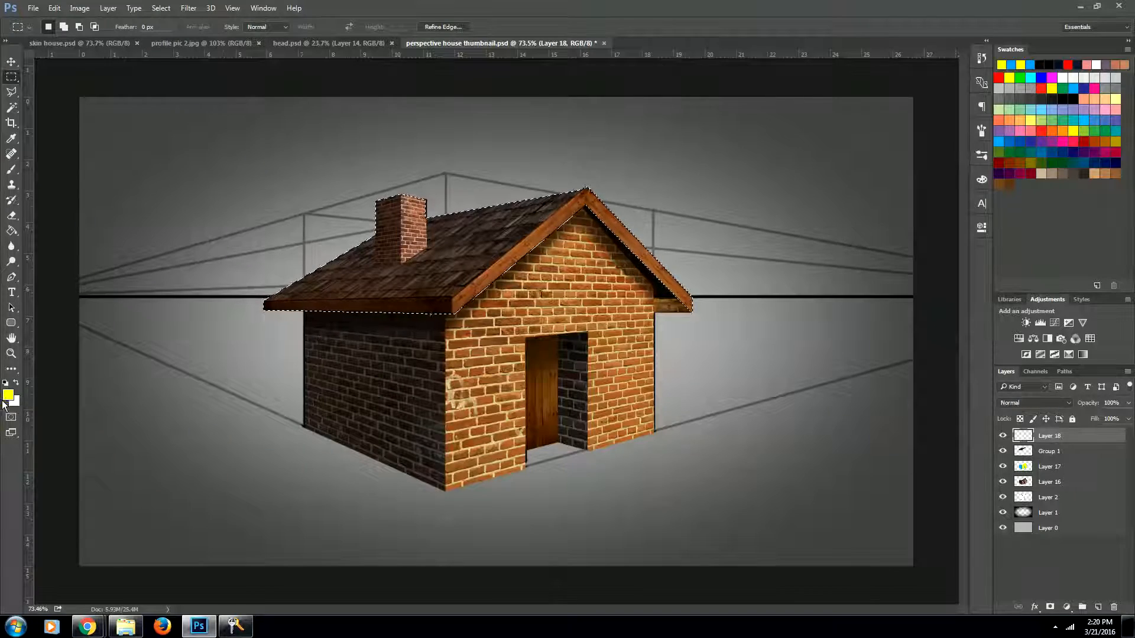
left_click(12, 169)
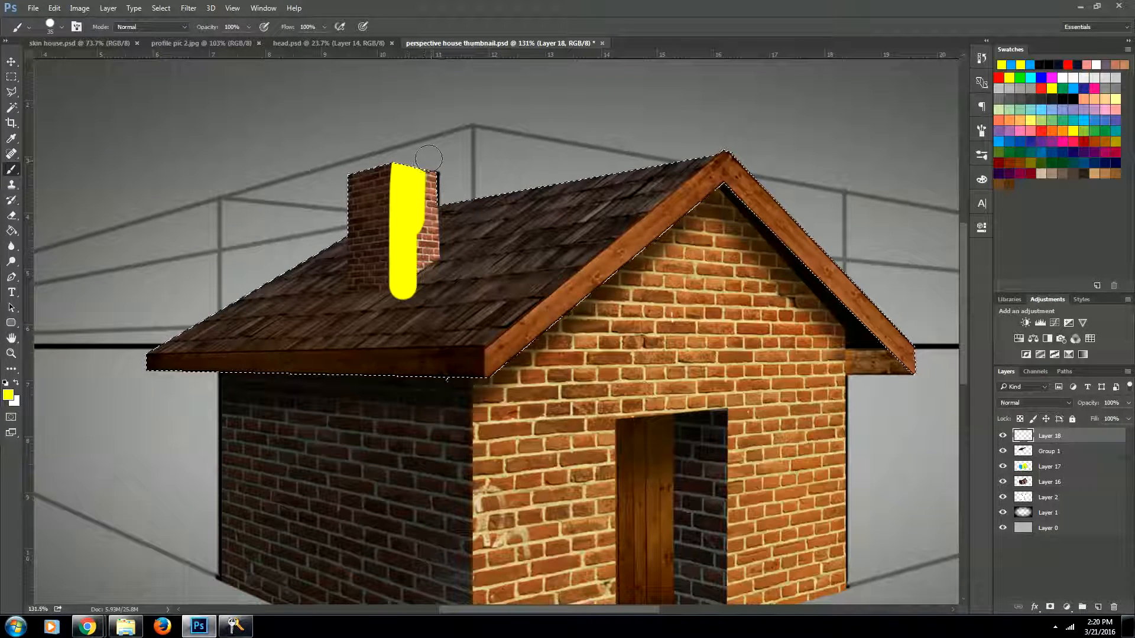
Step: Paint the chimney front and both front roof trim boards yellow, then start picking a new colour
left_click_drag(426, 158, 426, 205)
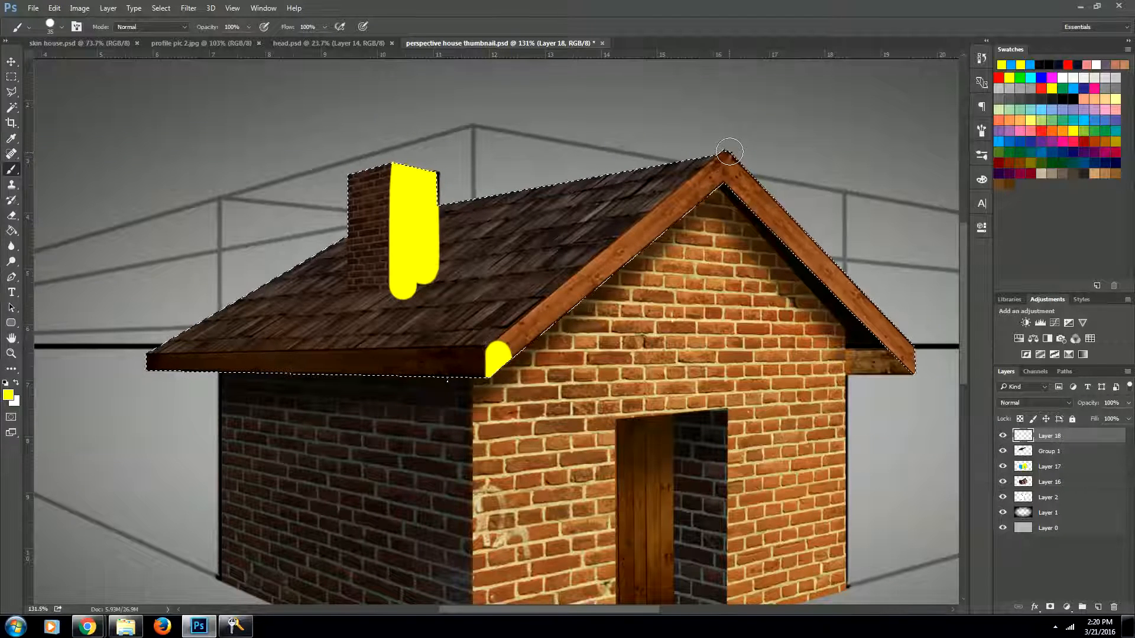
left_click_drag(497, 351, 723, 150)
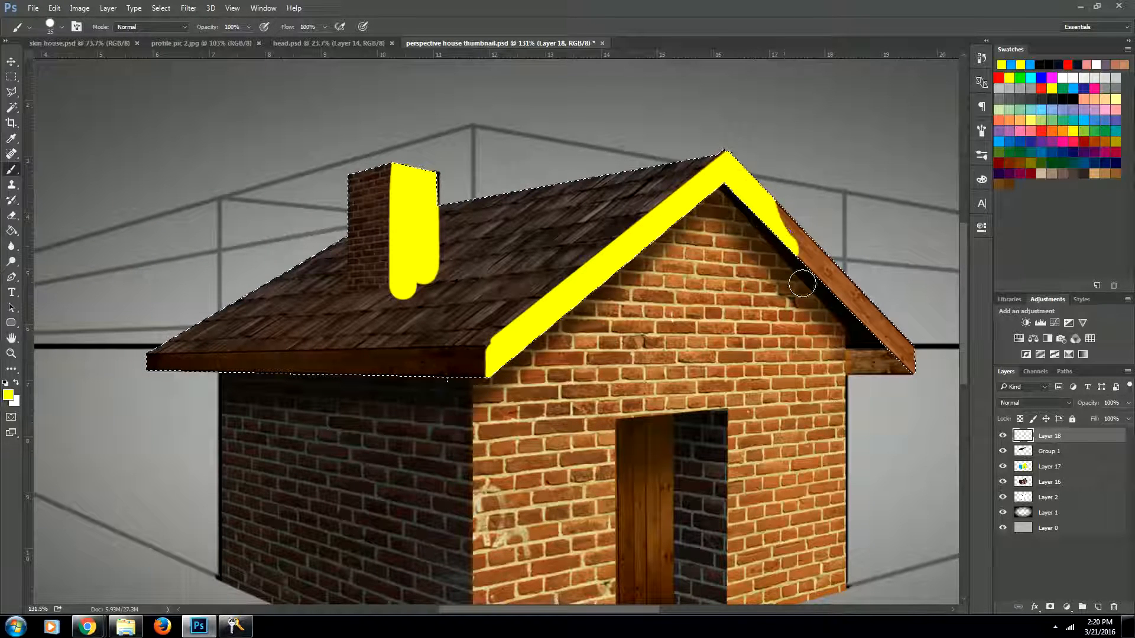
left_click_drag(801, 283, 910, 334)
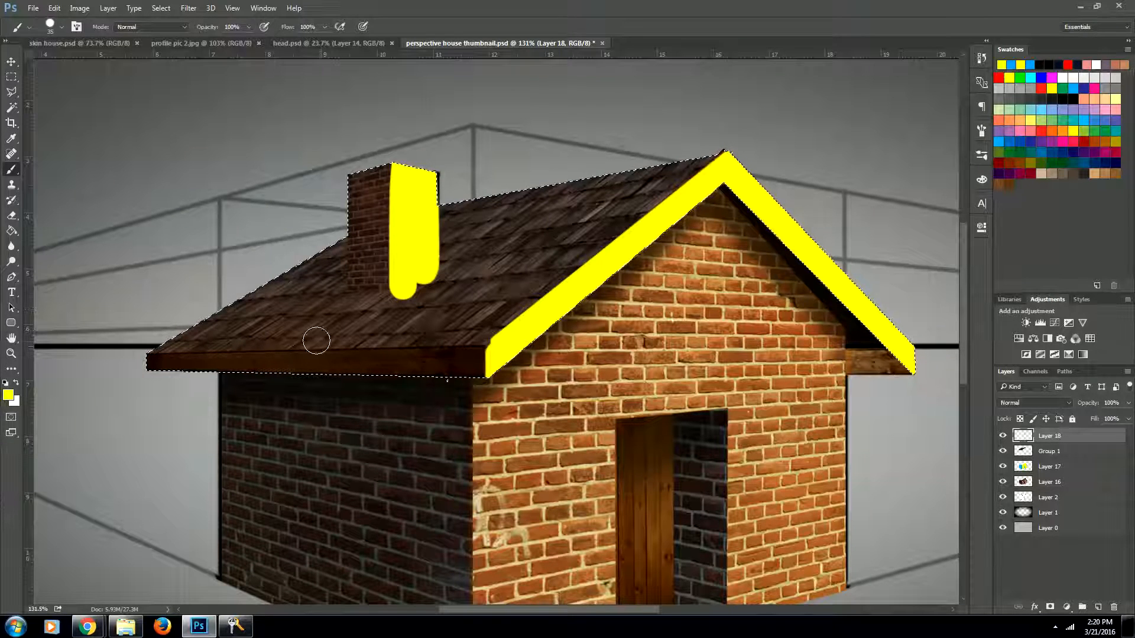
mouse_move(546, 221)
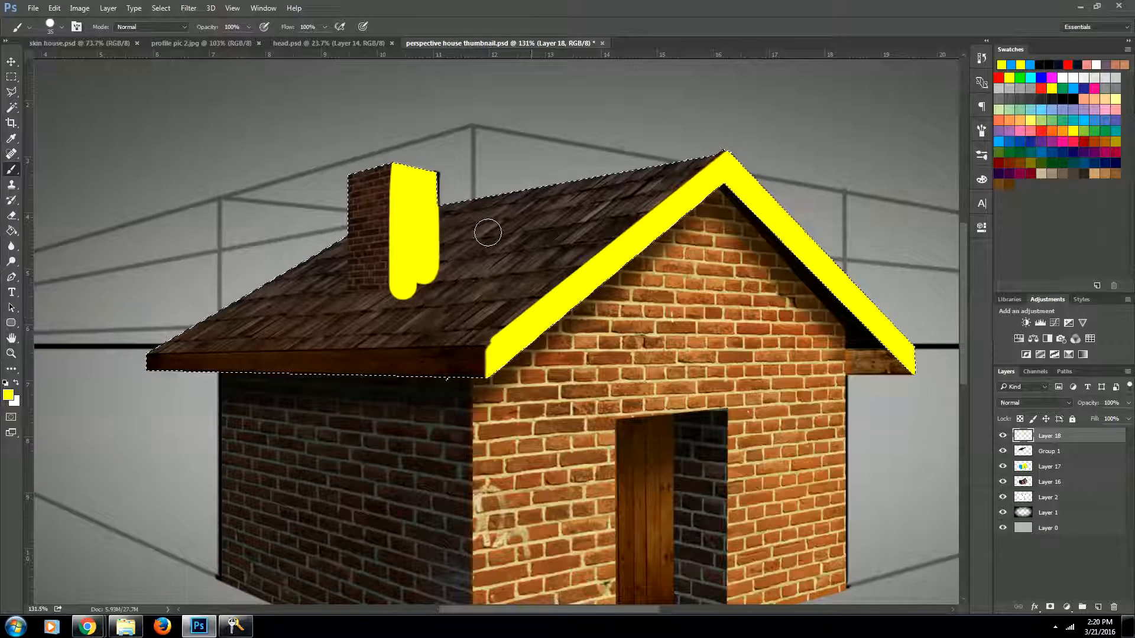
left_click(8, 394)
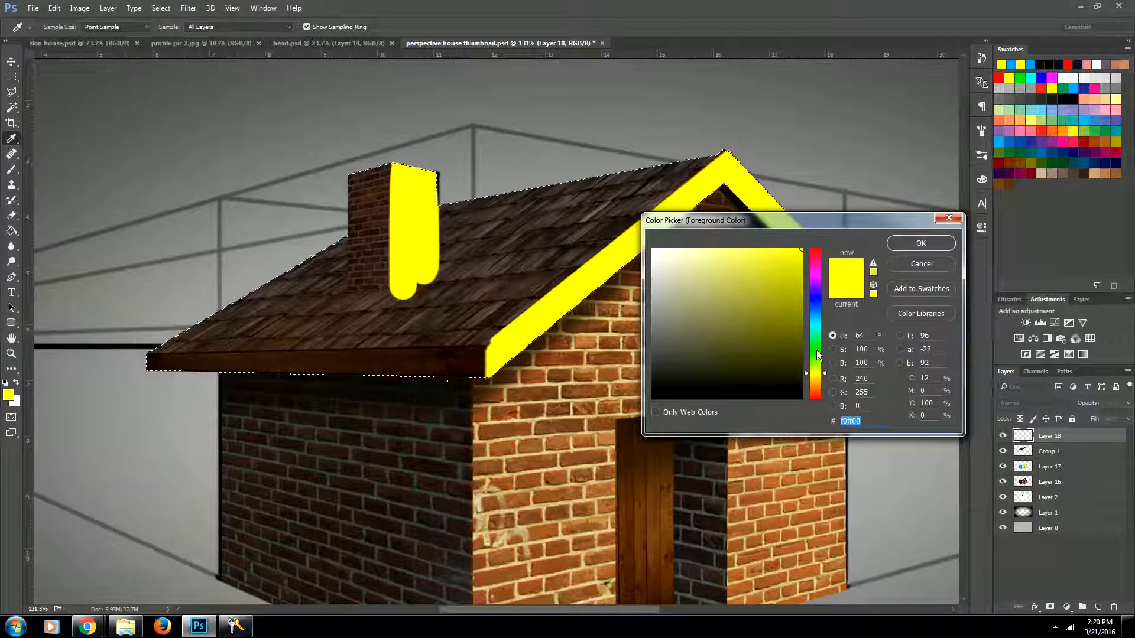
Step: Brush bright green over the main roof slope on Layer 18, working around the chimney
left_click(920, 243)
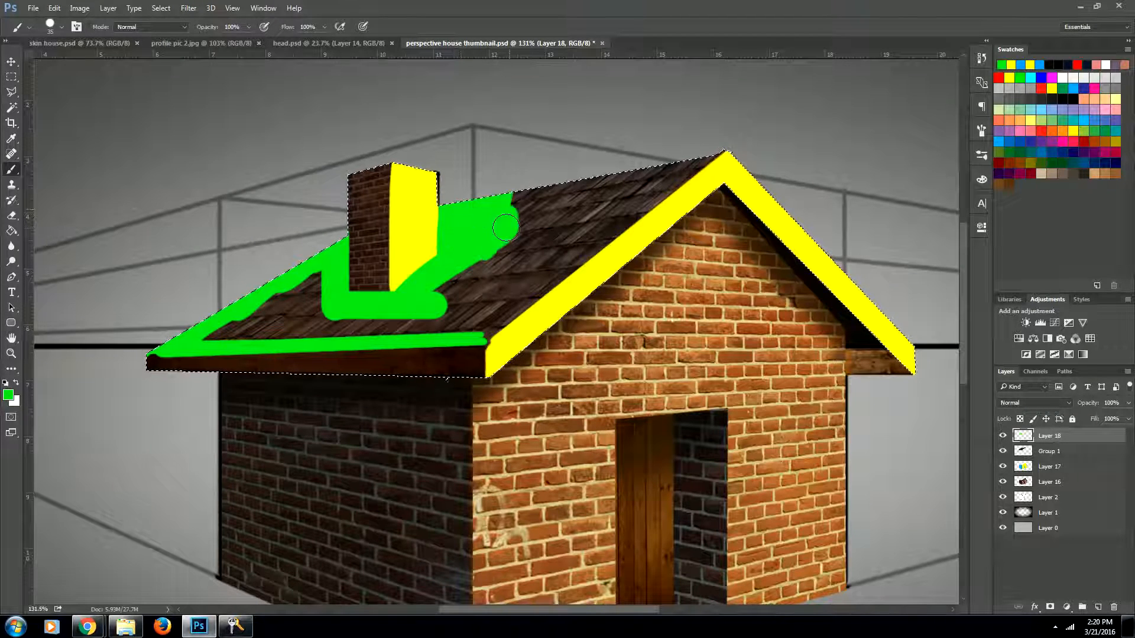
left_click_drag(507, 227, 481, 331)
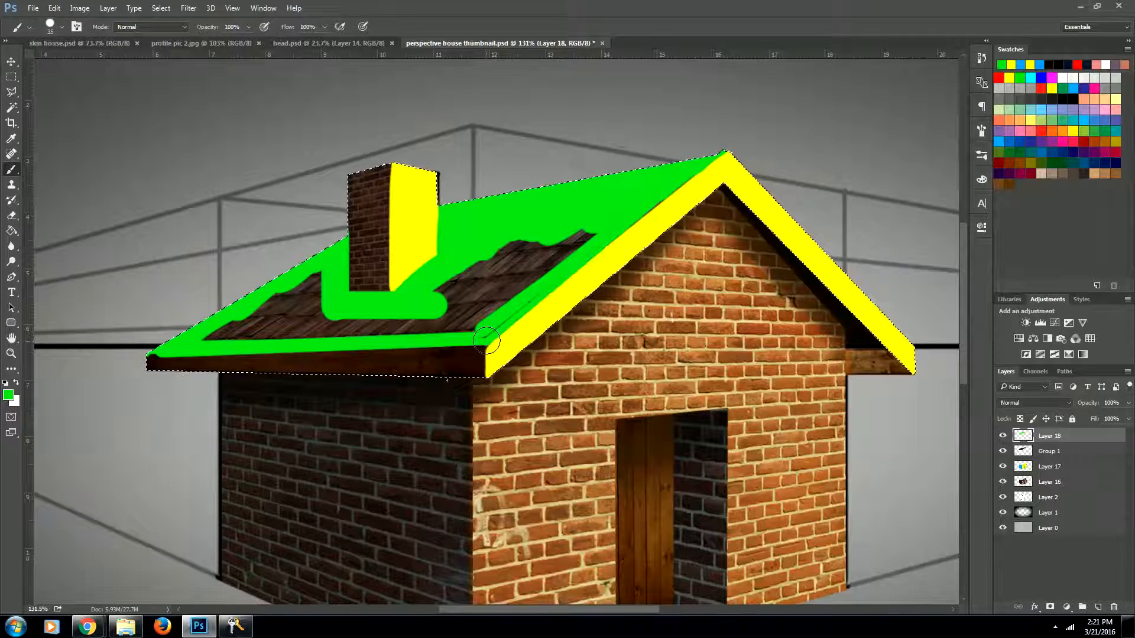
left_click_drag(485, 340, 416, 304)
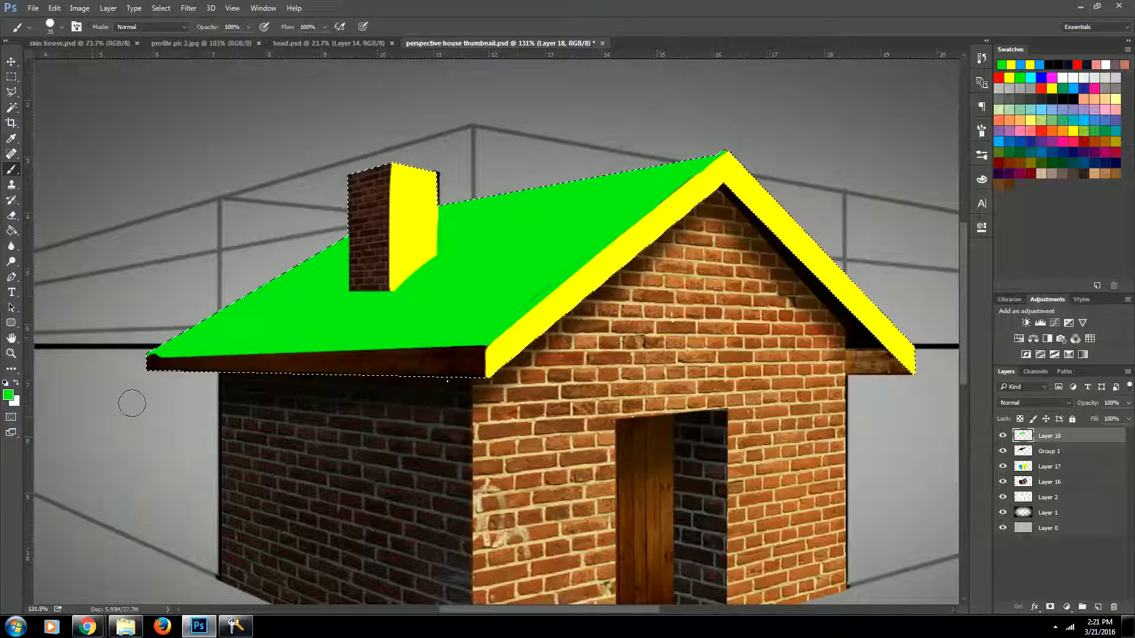
left_click(8, 381)
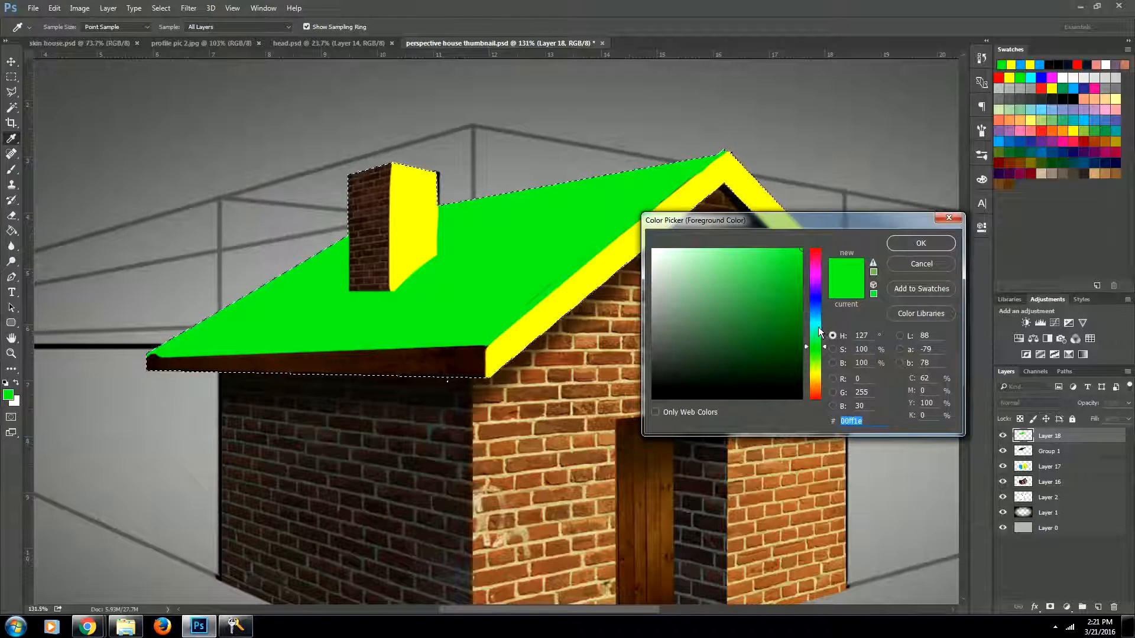
Step: Brush blue over the chimney's left face and along the lower roof eave
left_click(921, 242)
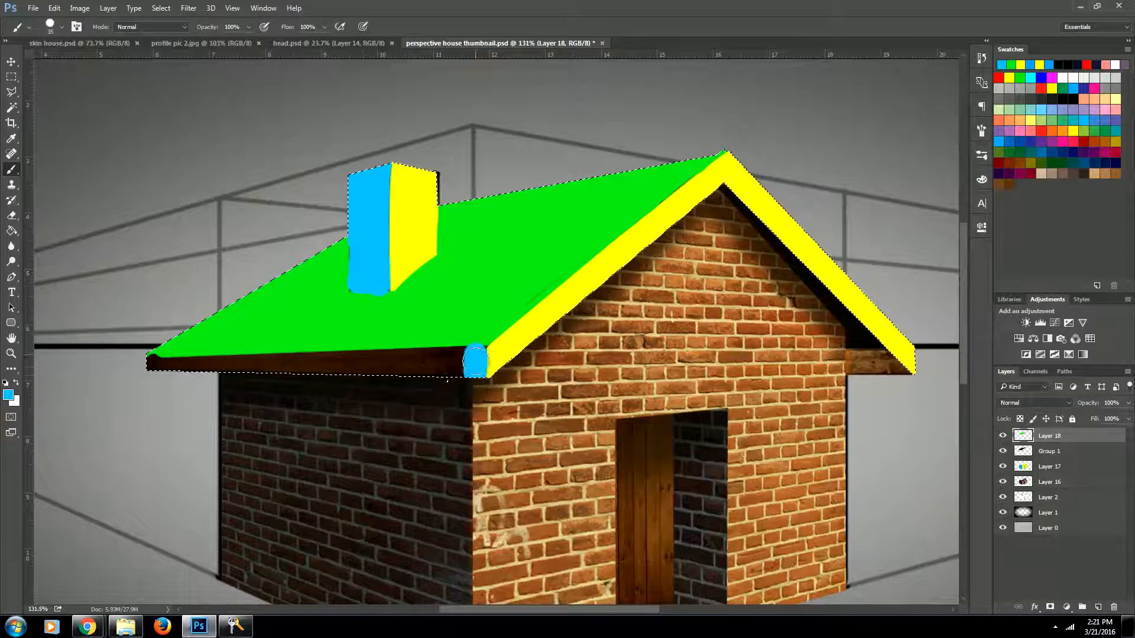
left_click_drag(474, 362, 177, 359)
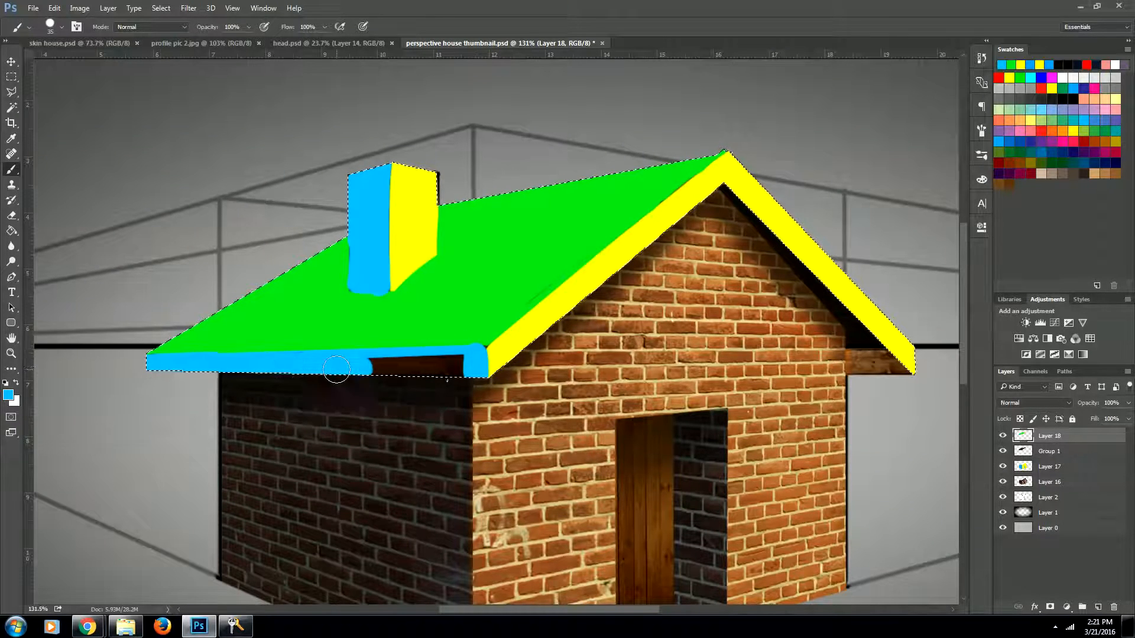
left_click(1033, 402)
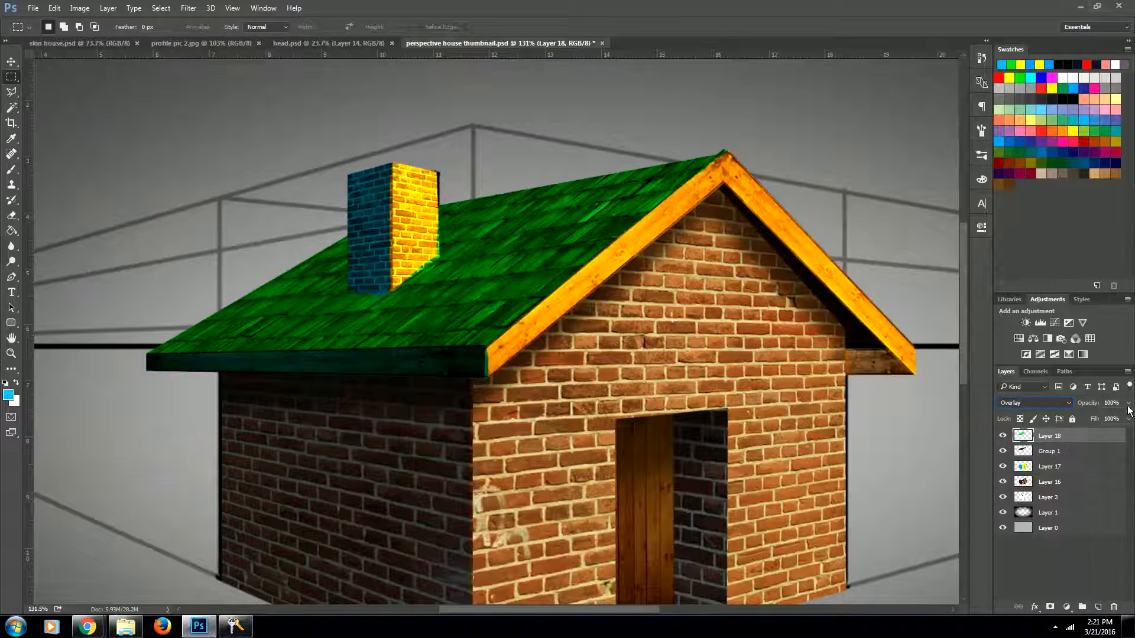
Step: Lower Layer 18's Overlay opacity to about 16% for a faint roof tint
left_click_drag(1128, 419, 1085, 419)
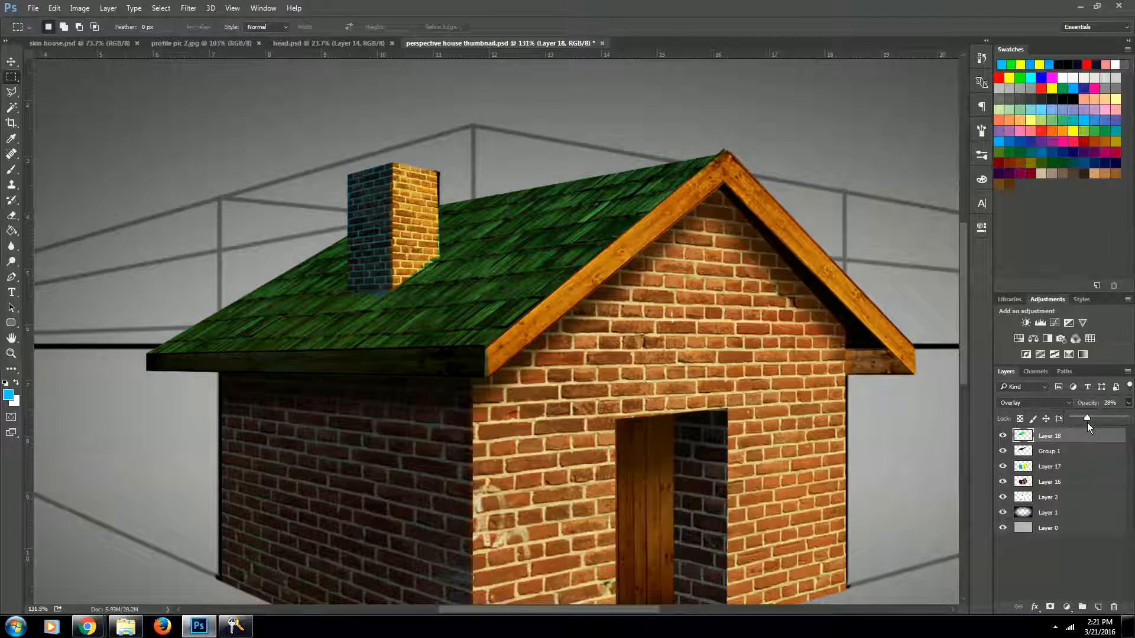
left_click_drag(1085, 418, 1080, 419)
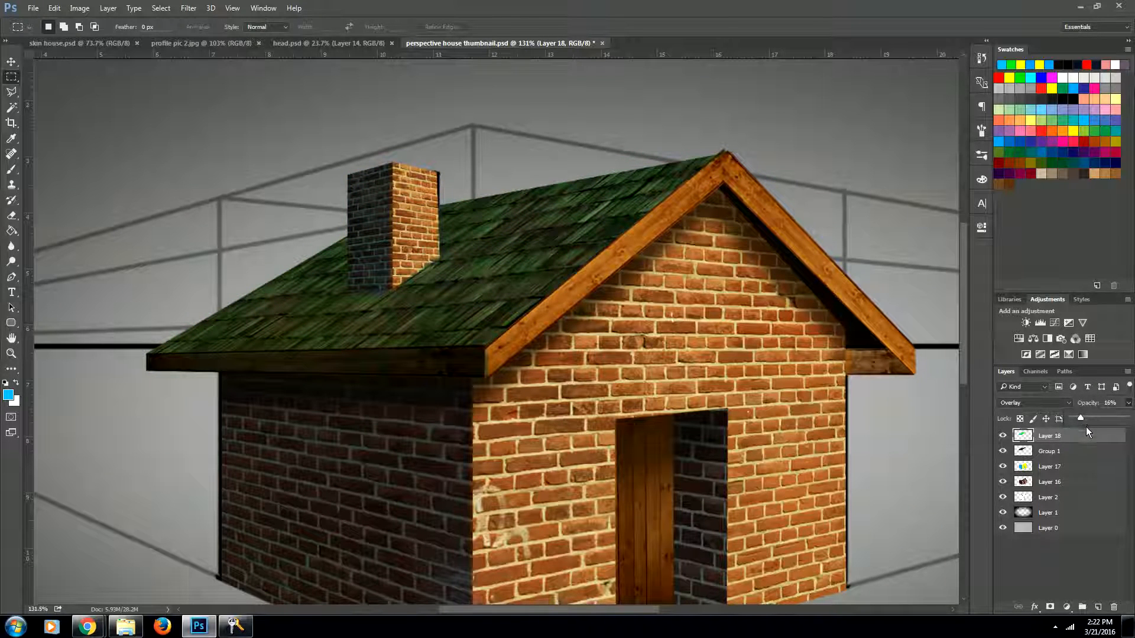